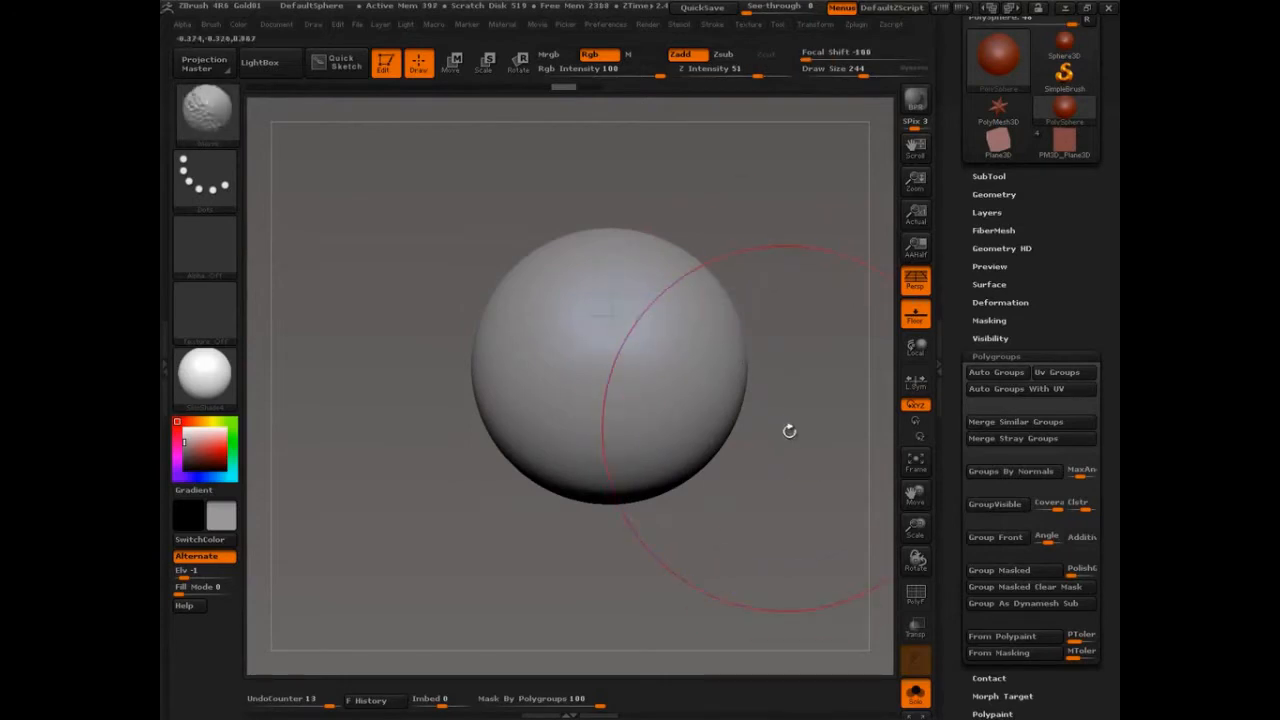
mouse_move(916, 310)
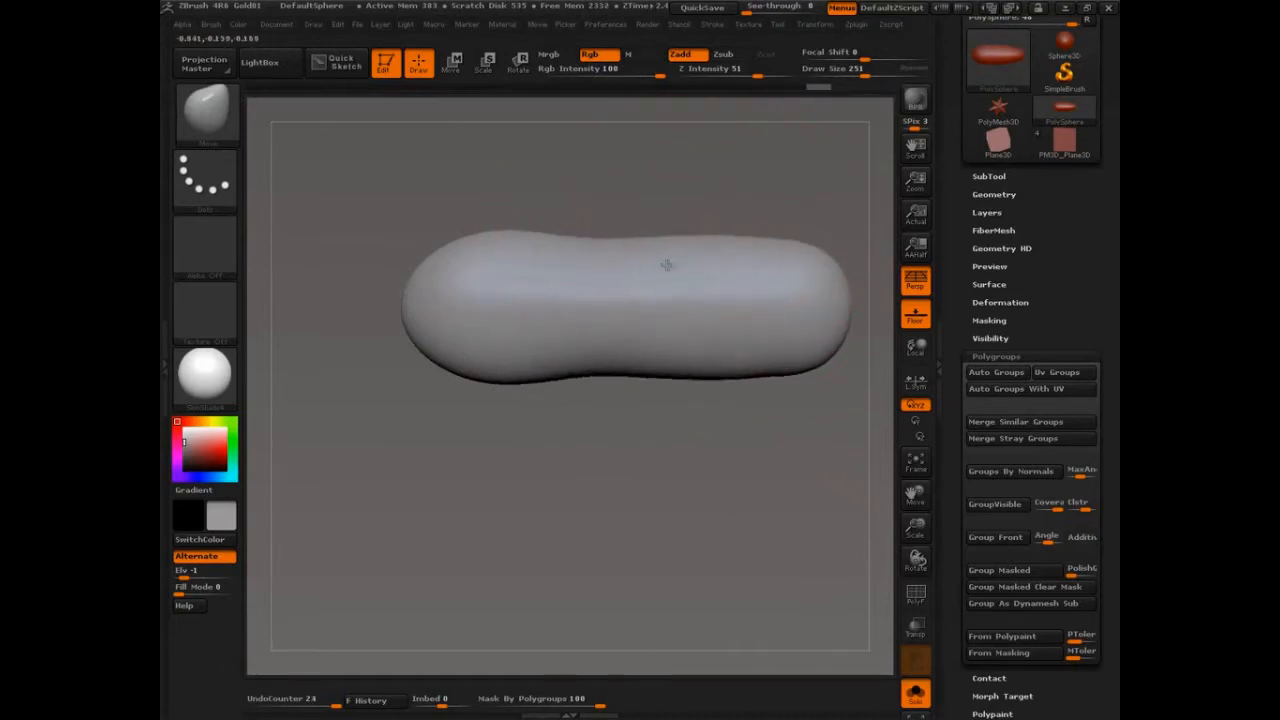
Step: Flatten and lengthen the capsule, then trim its underside flat like a shoe base
left_click_drag(660, 264, 598, 248)
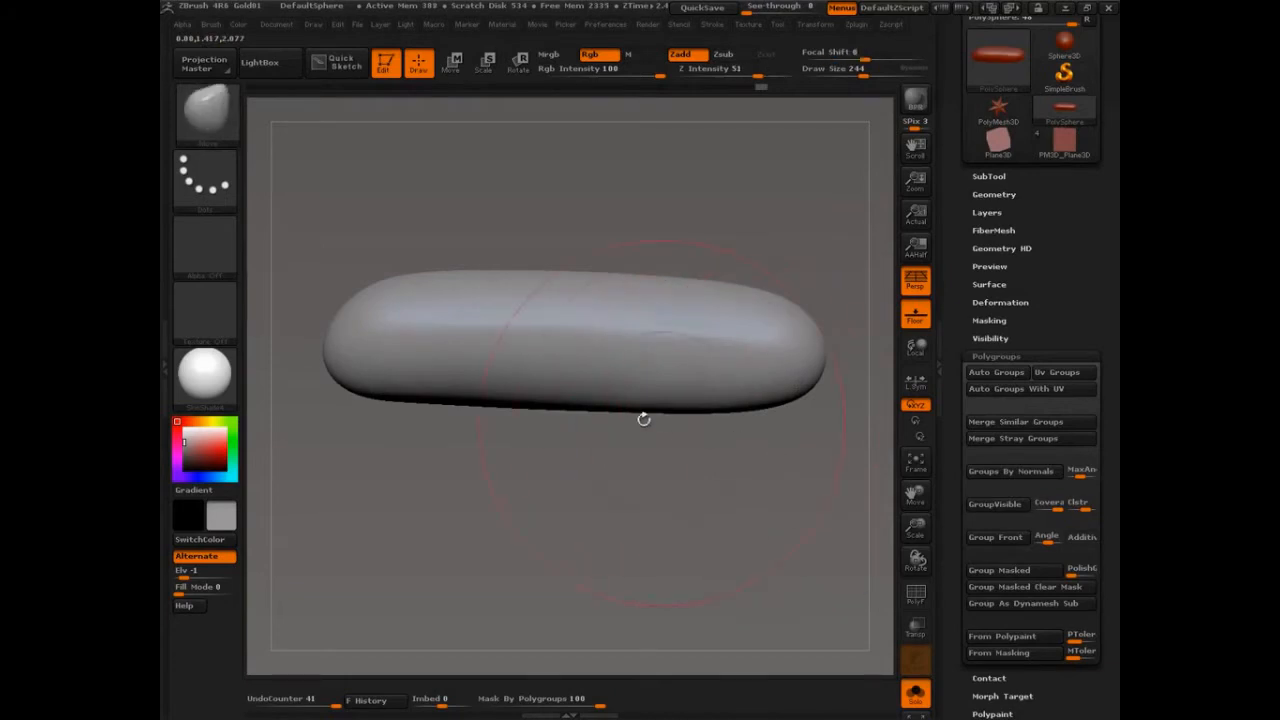
left_click(452, 62)
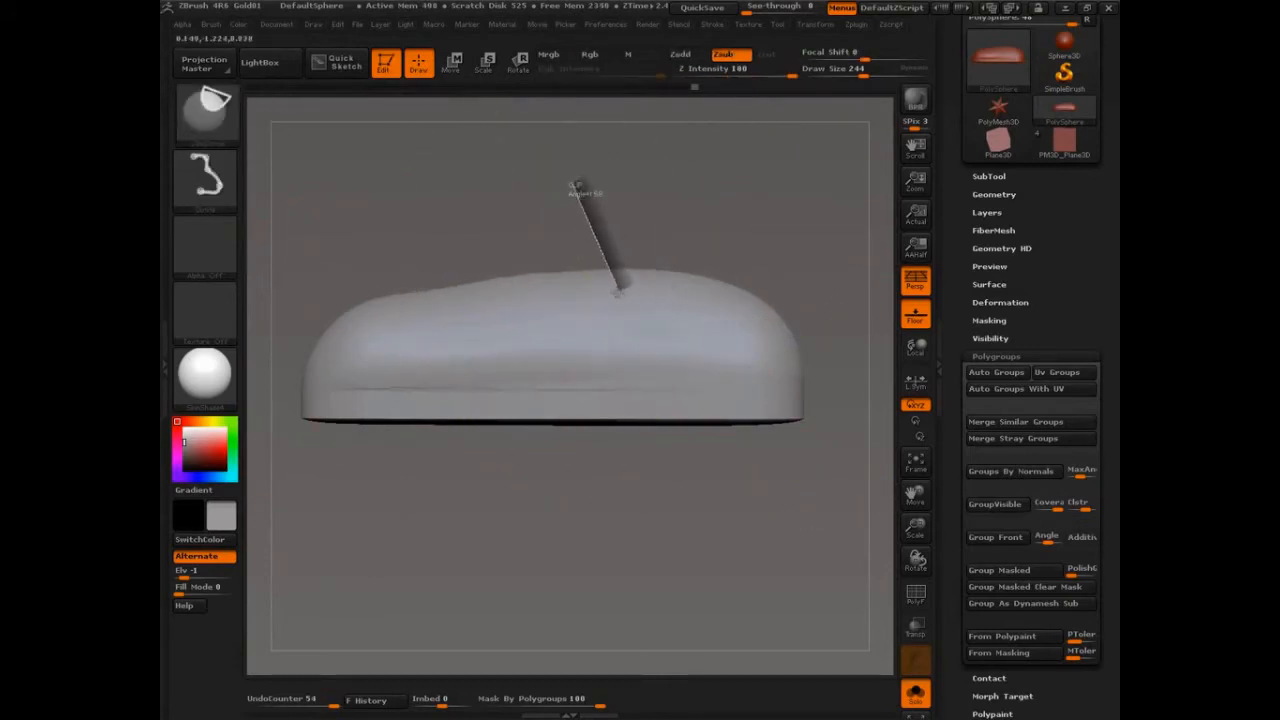
Step: Slice away the top near the back to carve the shoe's foot opening
left_click_drag(584, 196, 810, 224)
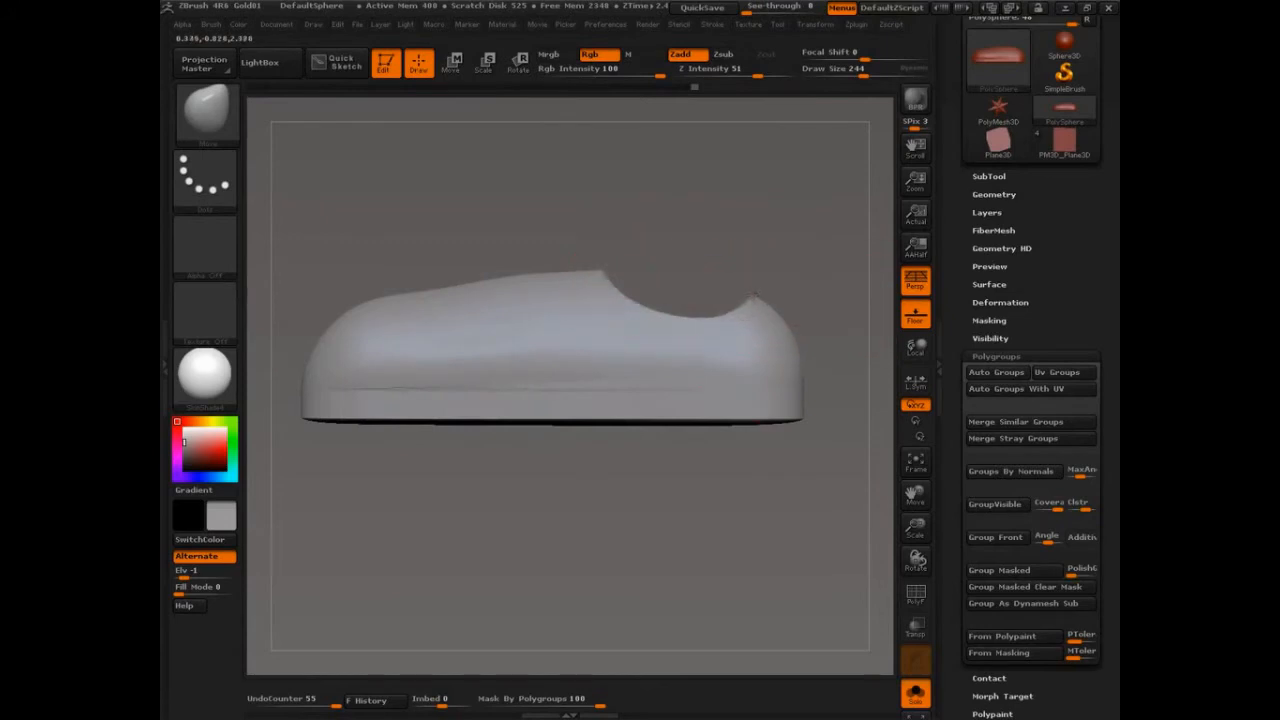
mouse_move(780, 390)
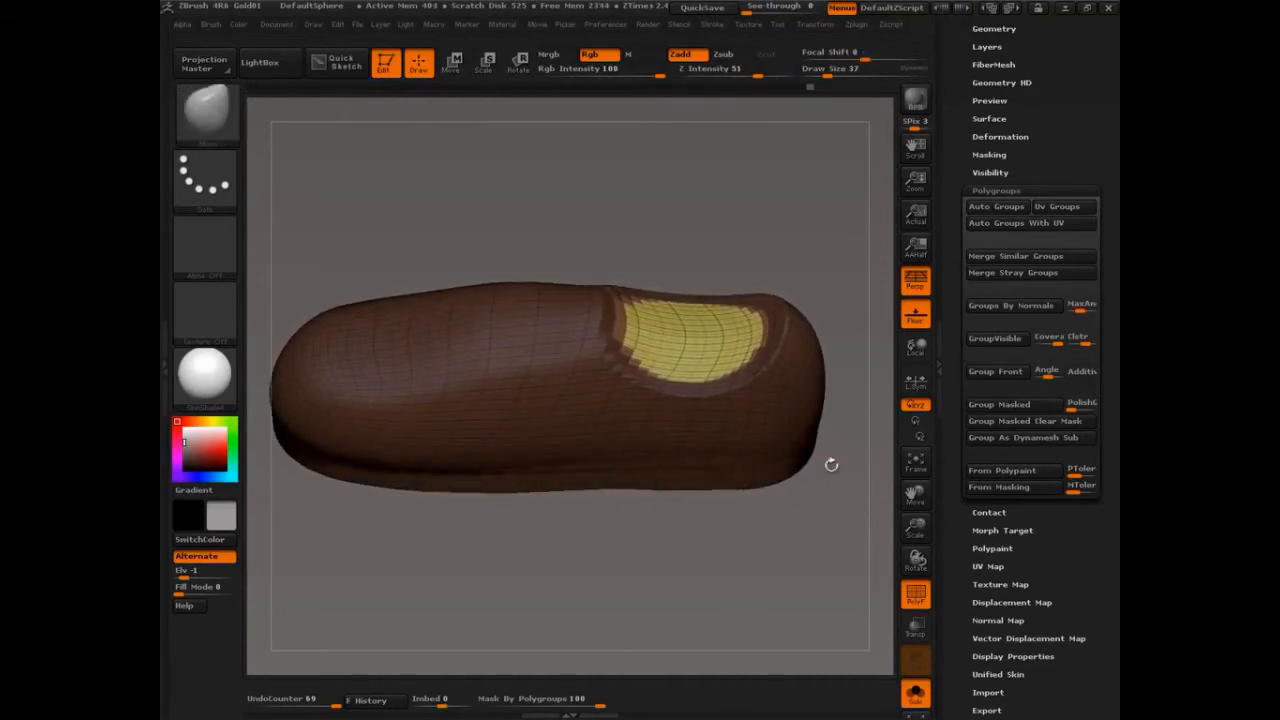
Step: Group the opening area into its own yellow polygroup over the wireframe
left_click(452, 62)
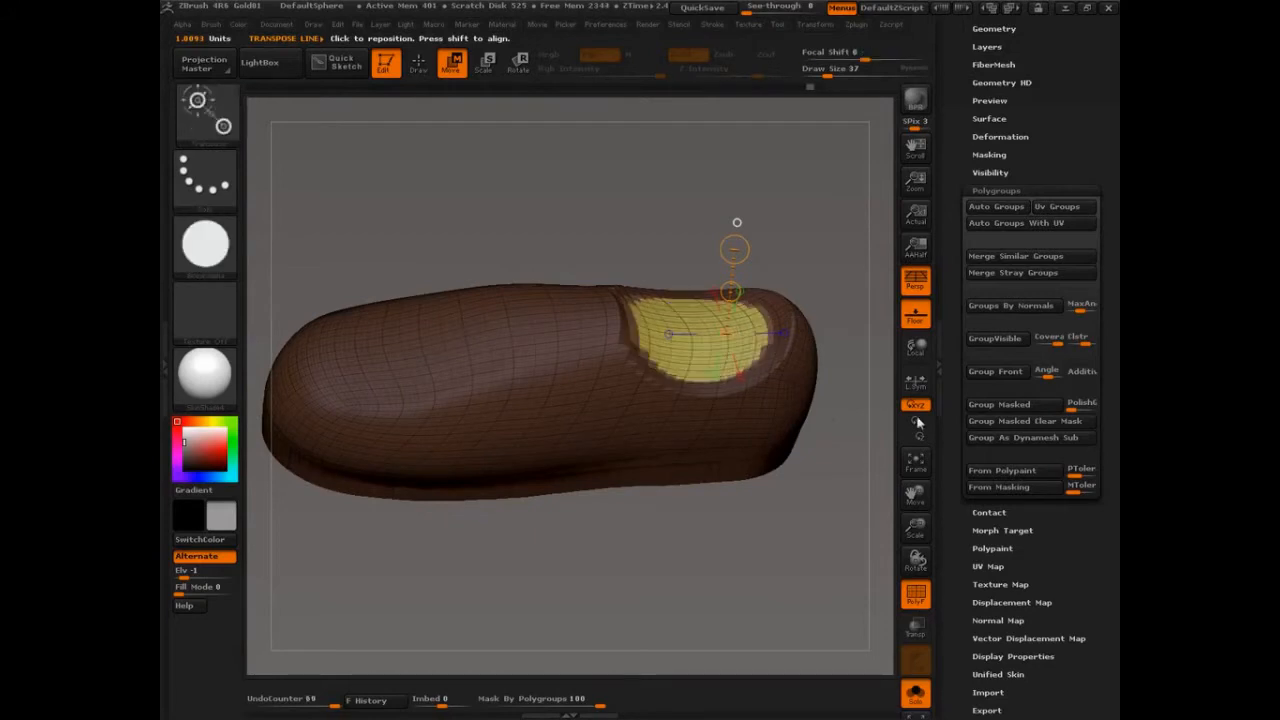
left_click(996, 190)
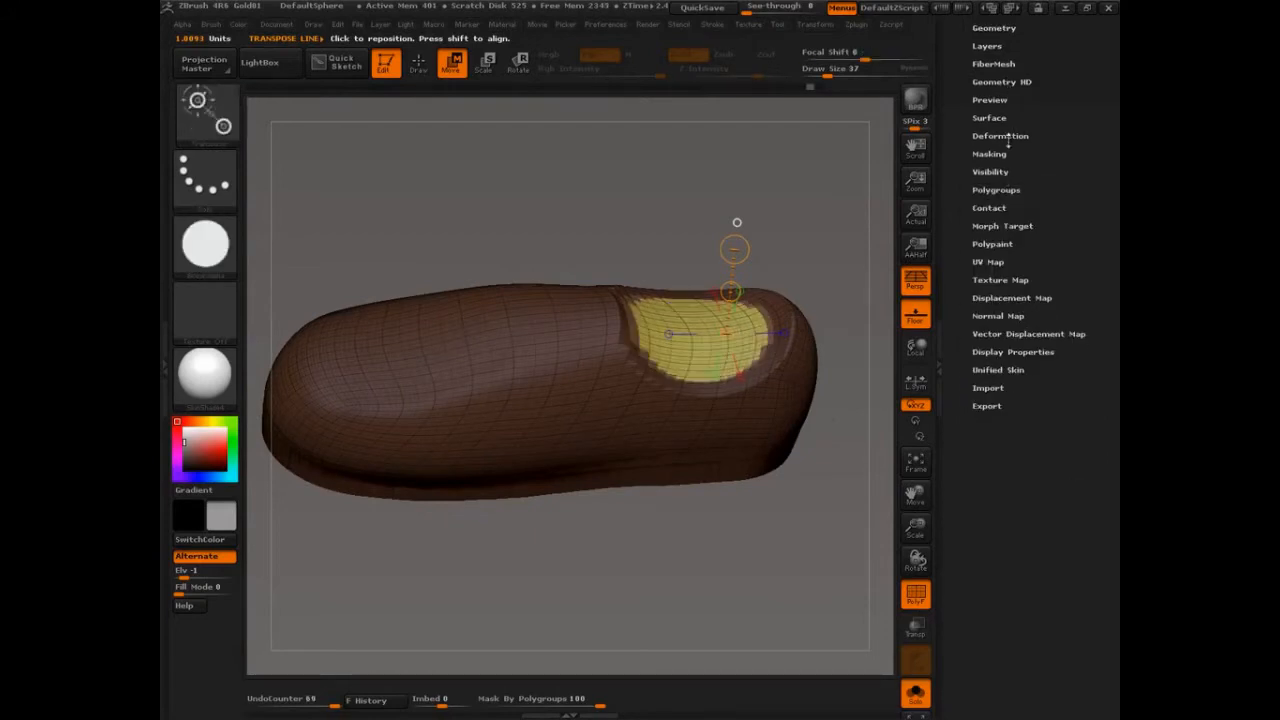
Step: Insert edge loops around the masked opening's border, sinking it into the body
left_click(994, 28)
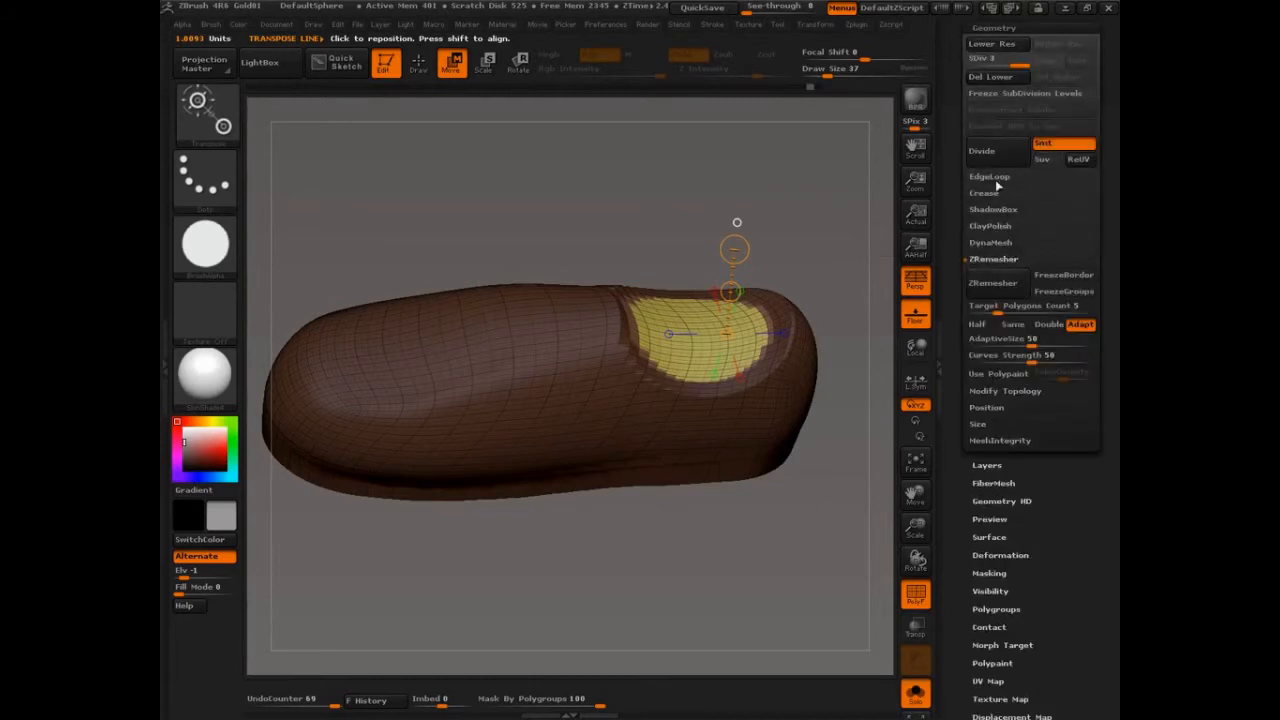
left_click(988, 176)
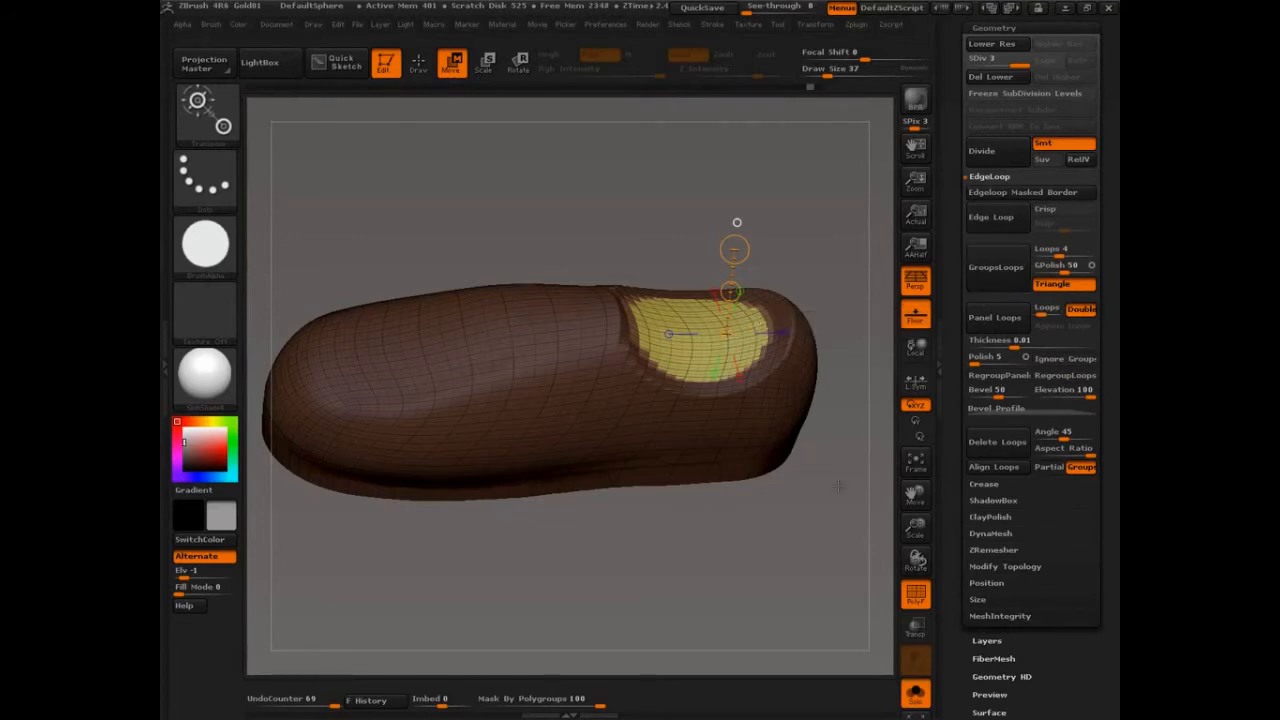
mouse_move(1024, 192)
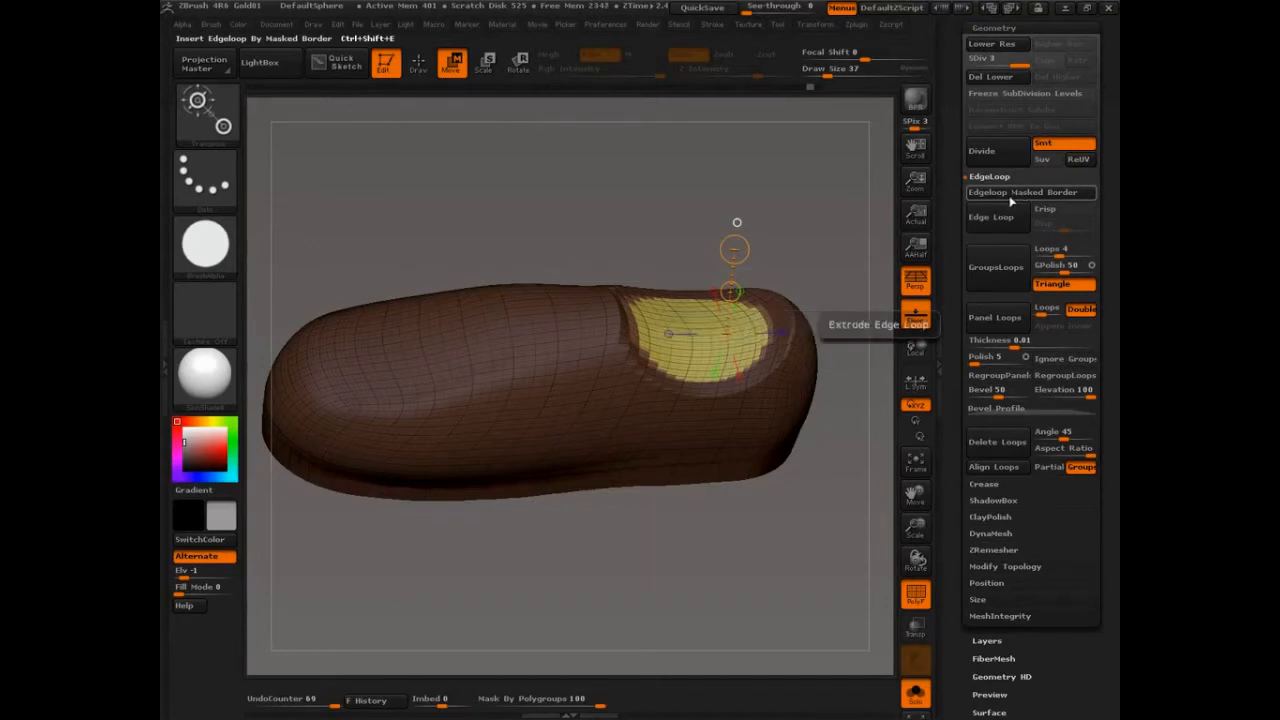
mouse_move(1020, 192)
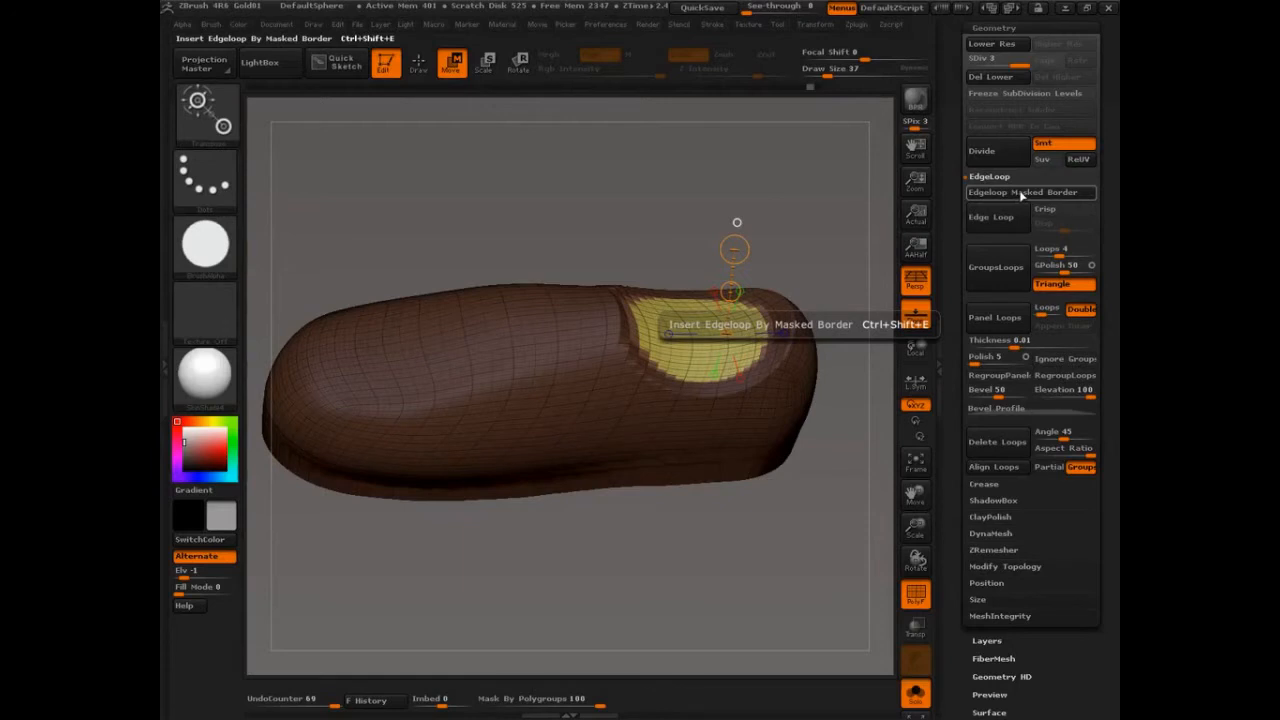
left_click(1020, 192)
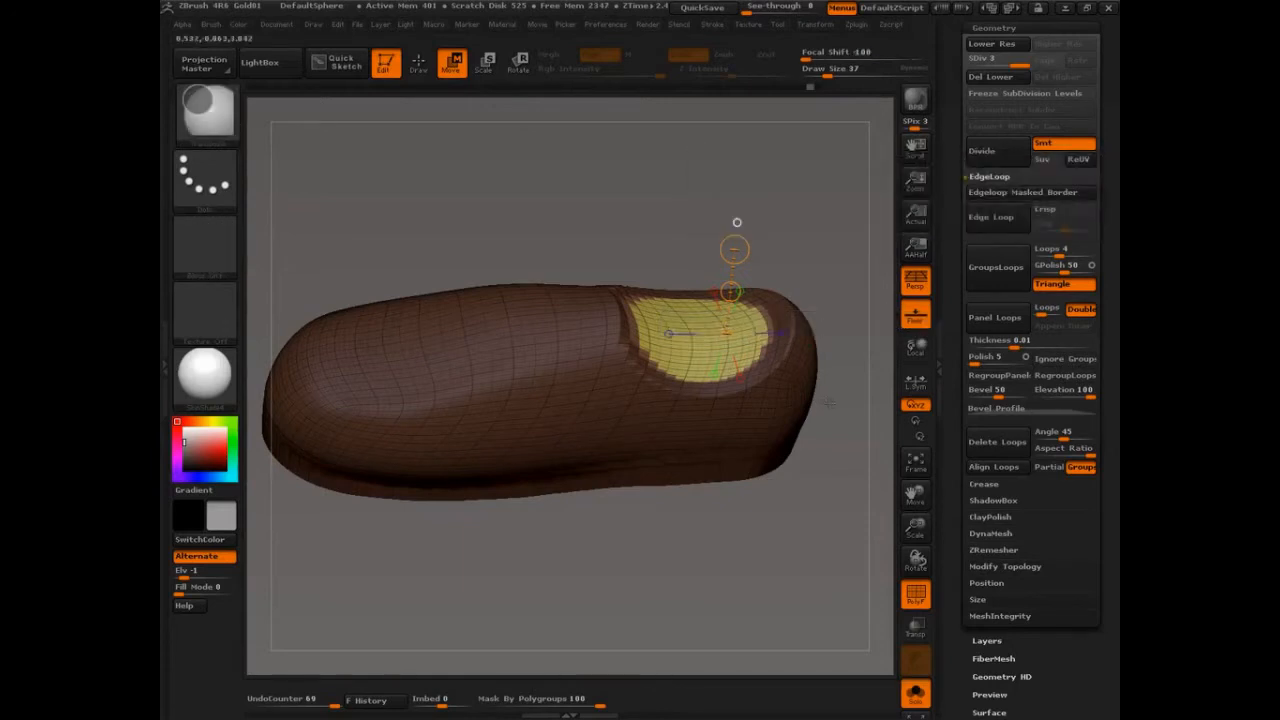
left_click(1024, 192)
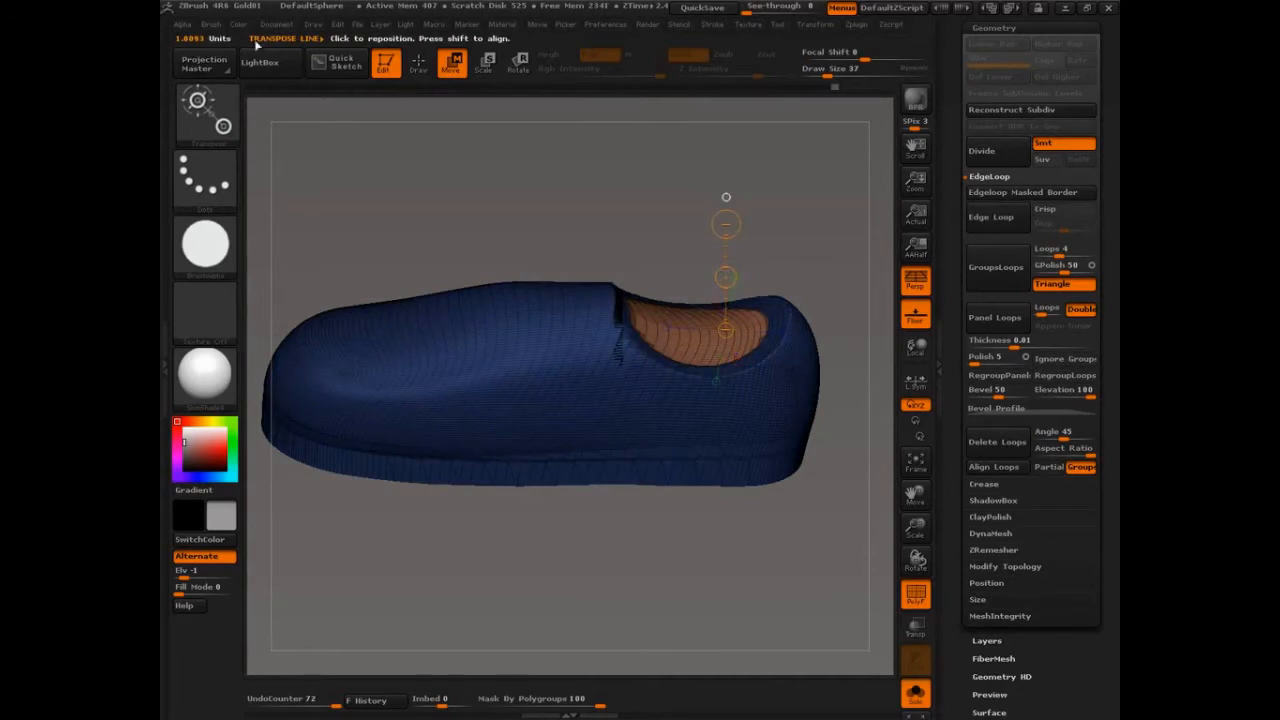
left_click(212, 24)
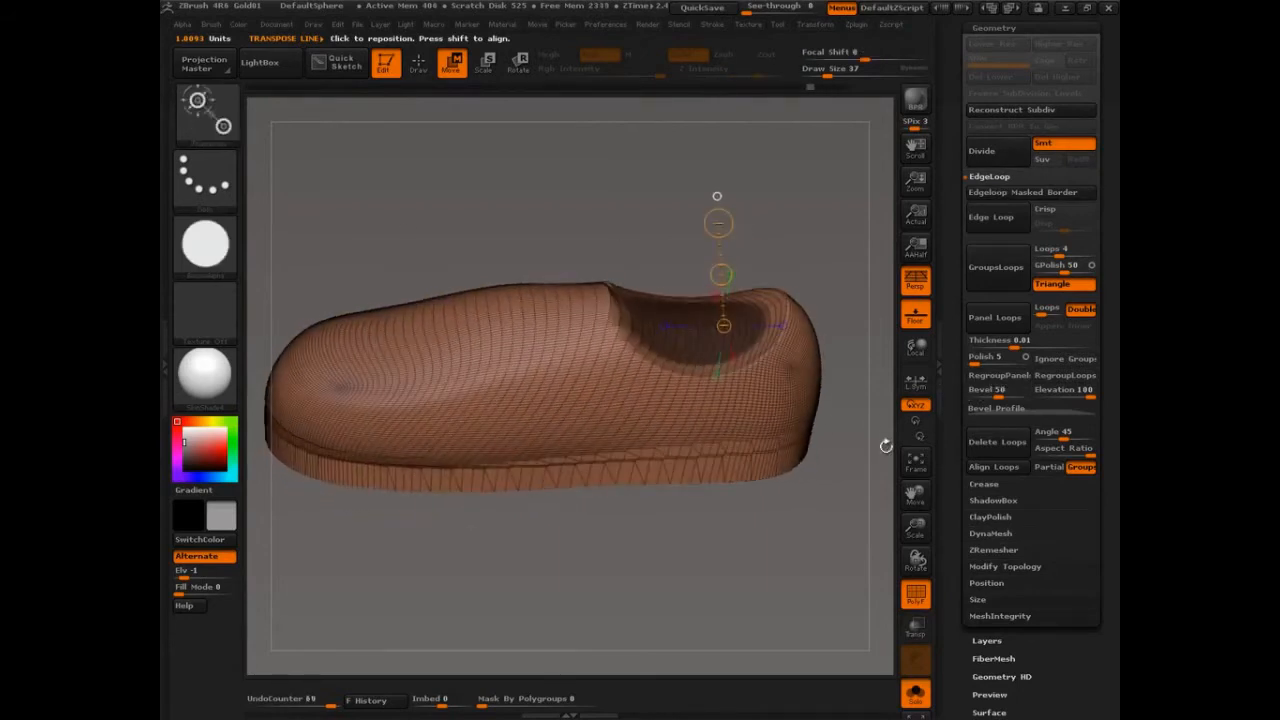
Step: Paint a mask band looping across the upper around the opening and hide part of the mesh
left_click(994, 28)
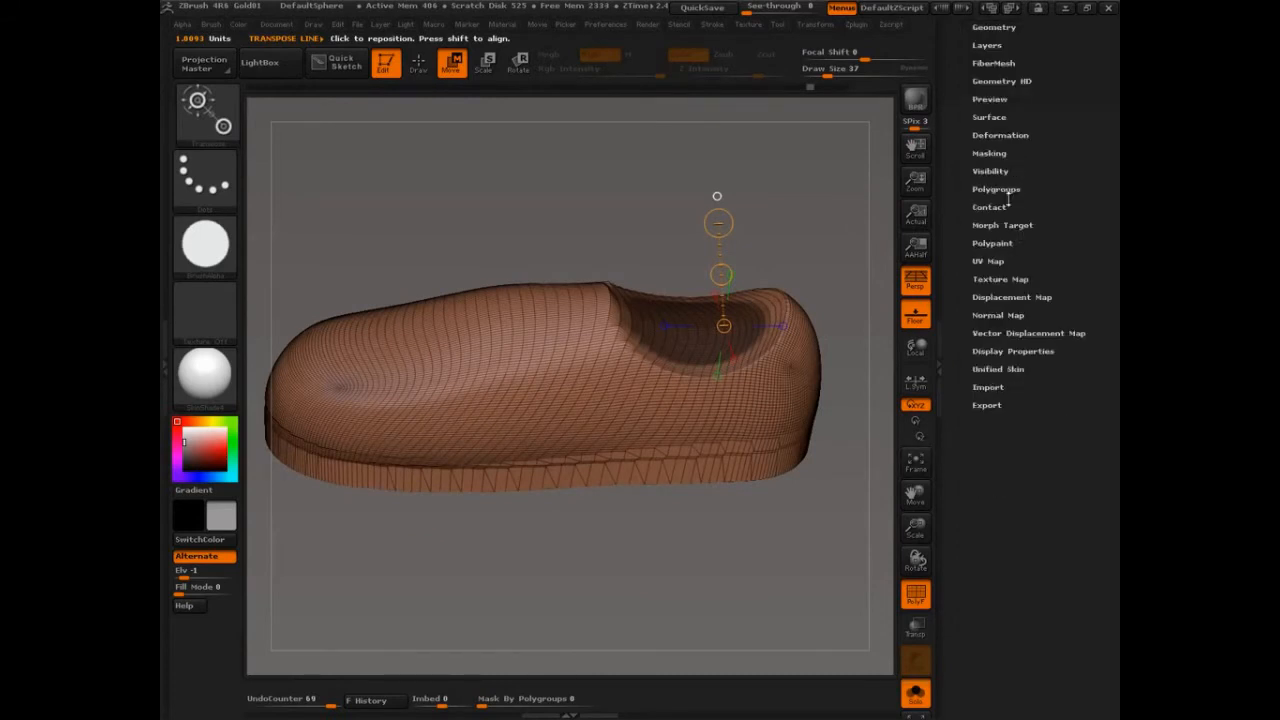
left_click(996, 188)
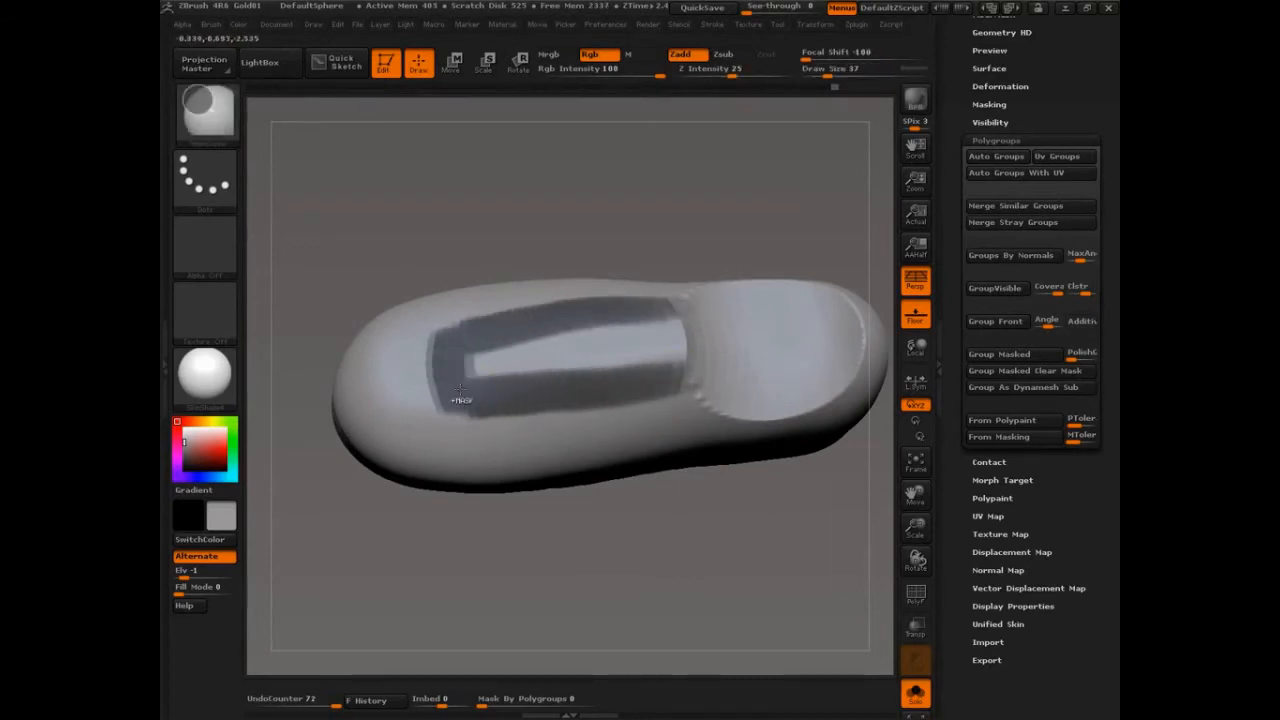
left_click_drag(460, 390, 690, 344)
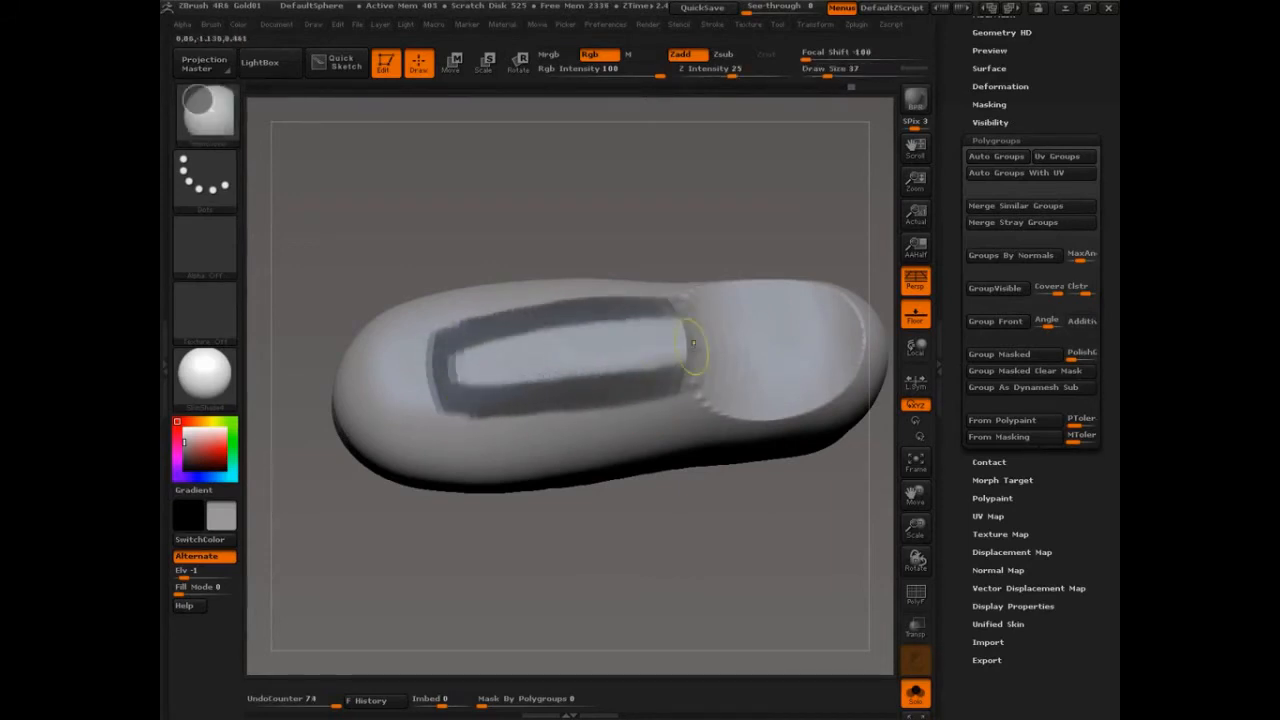
left_click_drag(692, 344, 744, 414)
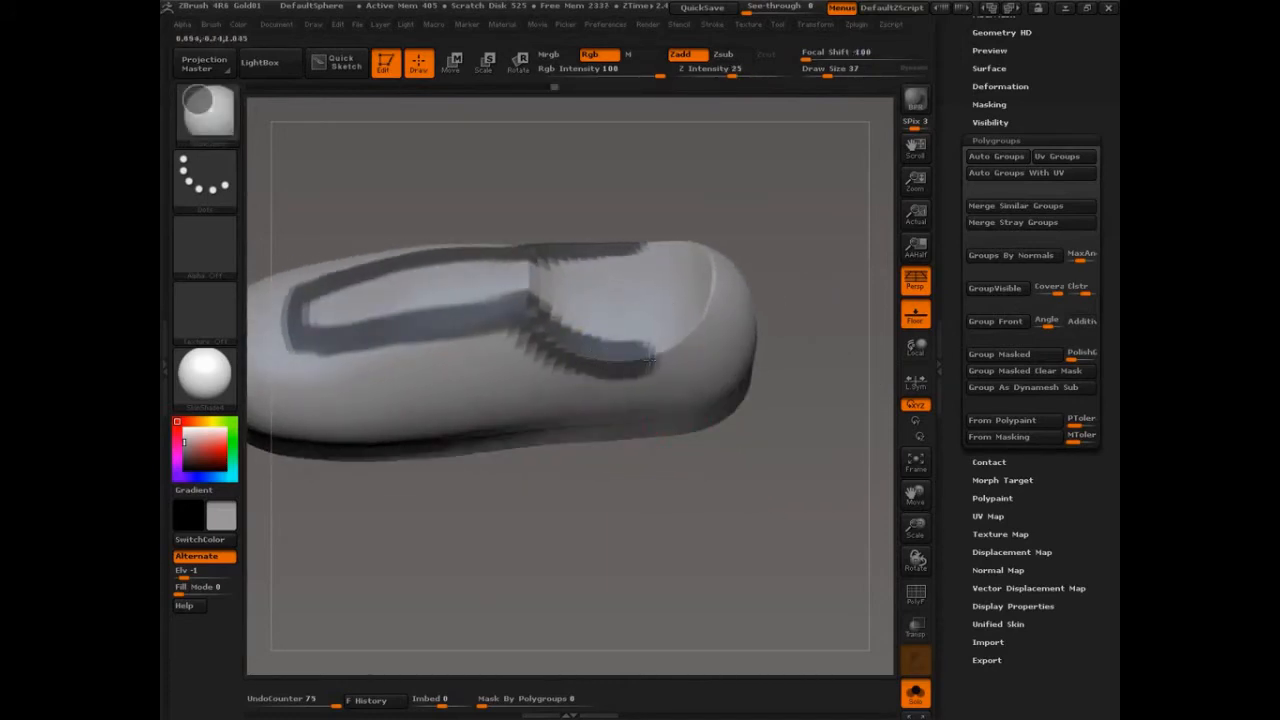
left_click(1024, 370)
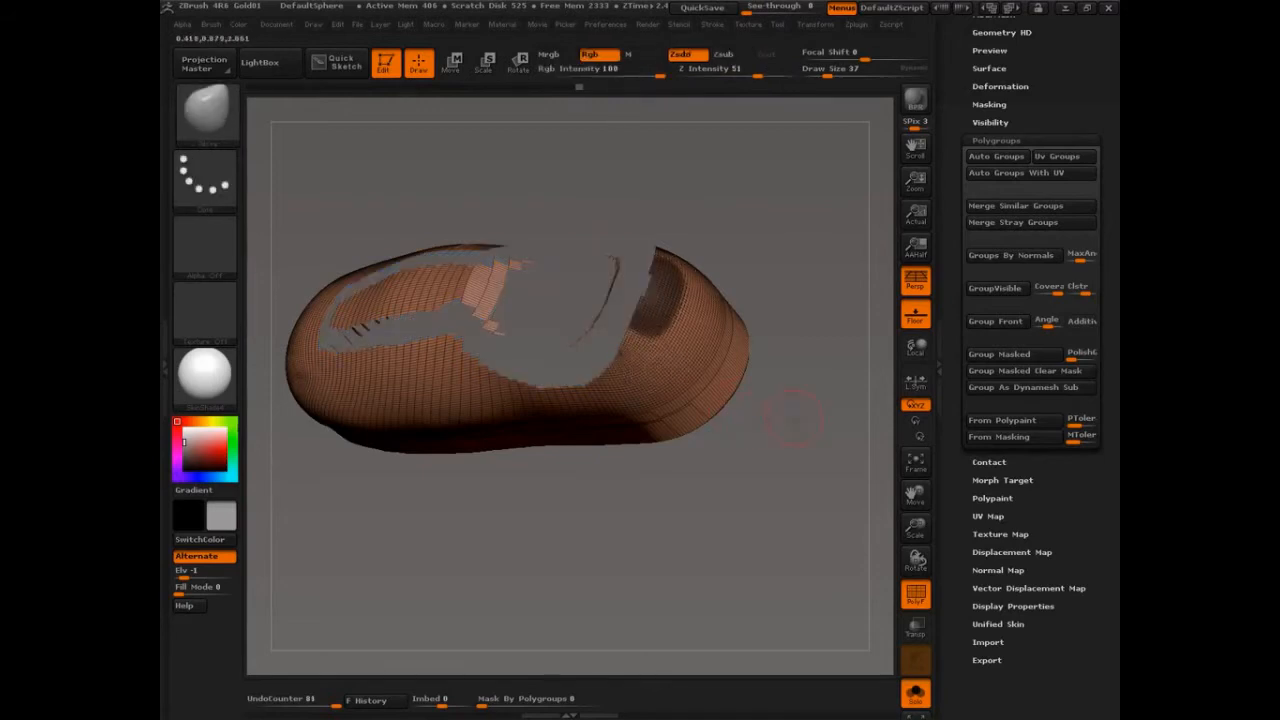
Step: Turn the masked areas into their own polygroups for the rim band and insole
left_click(1012, 354)
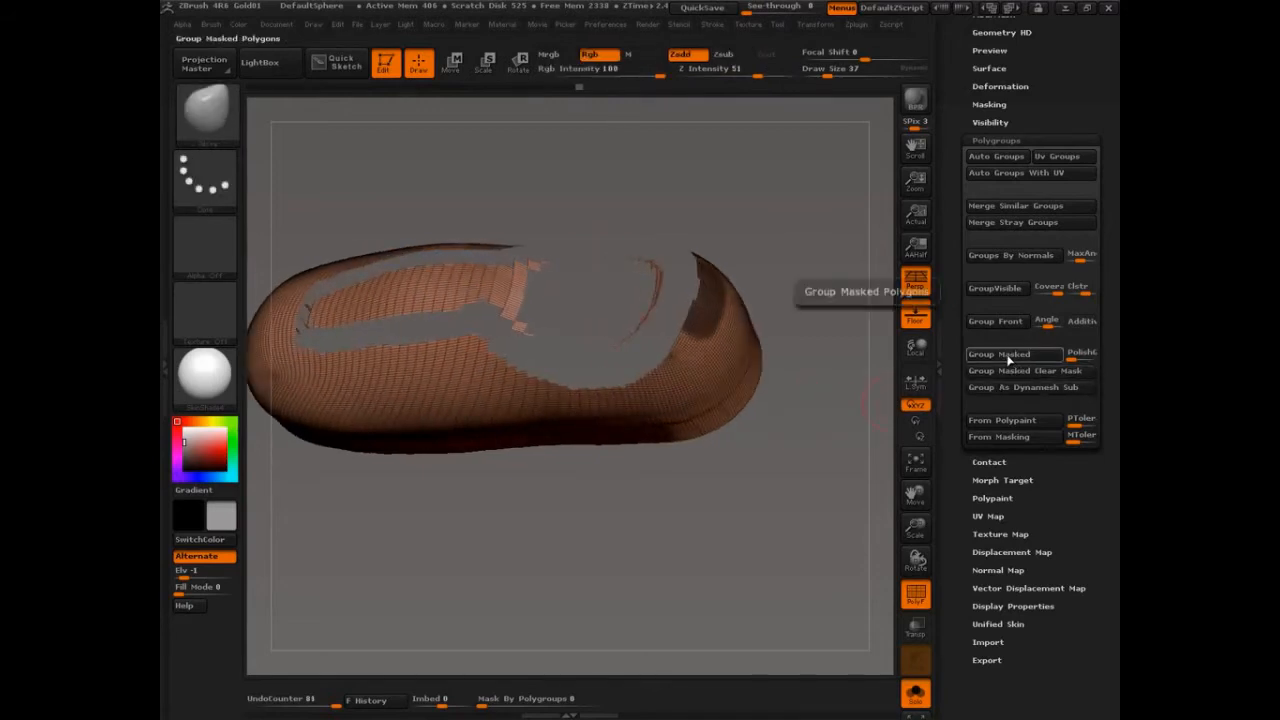
left_click(1012, 354)
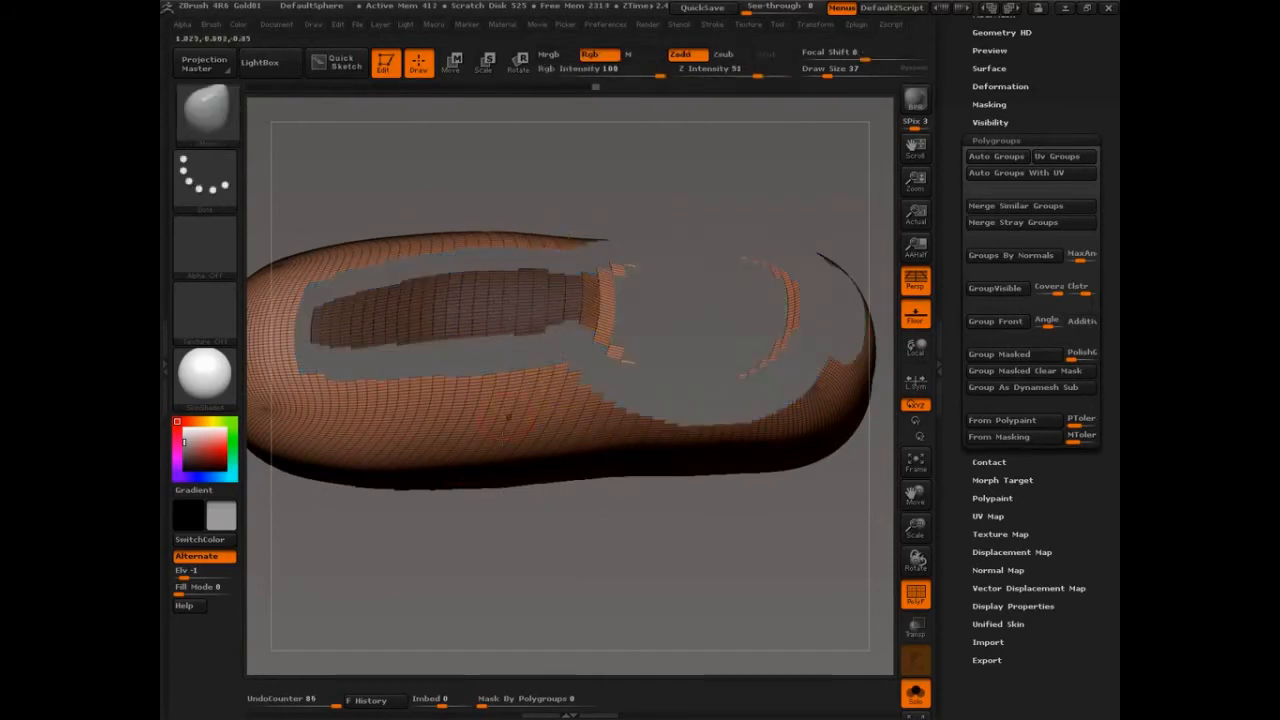
left_click(998, 352)
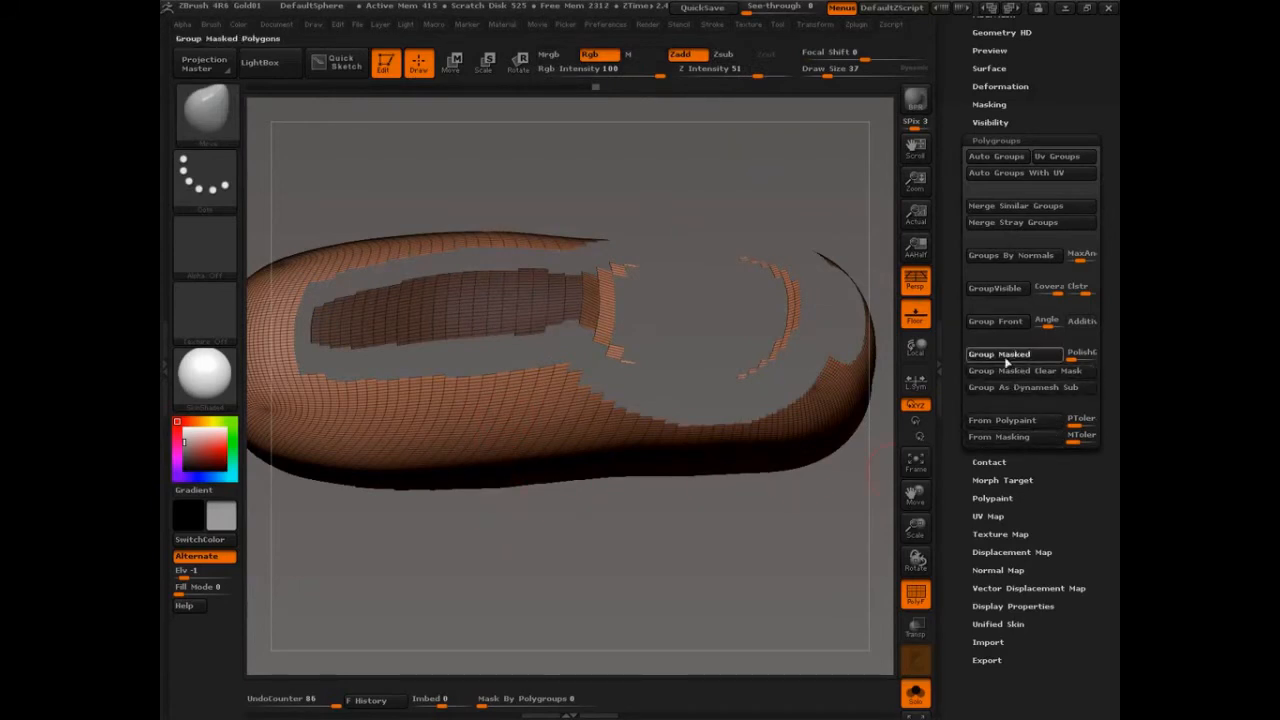
left_click(998, 352)
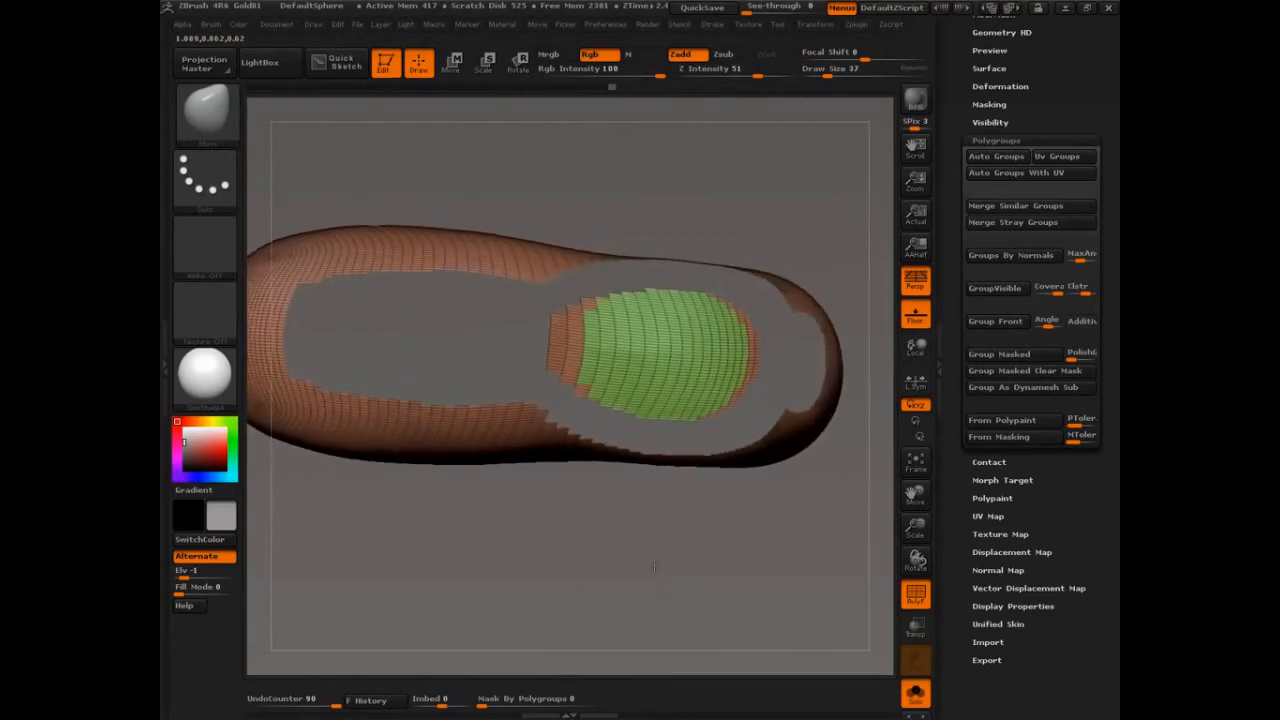
left_click_drag(560, 290, 650, 290)
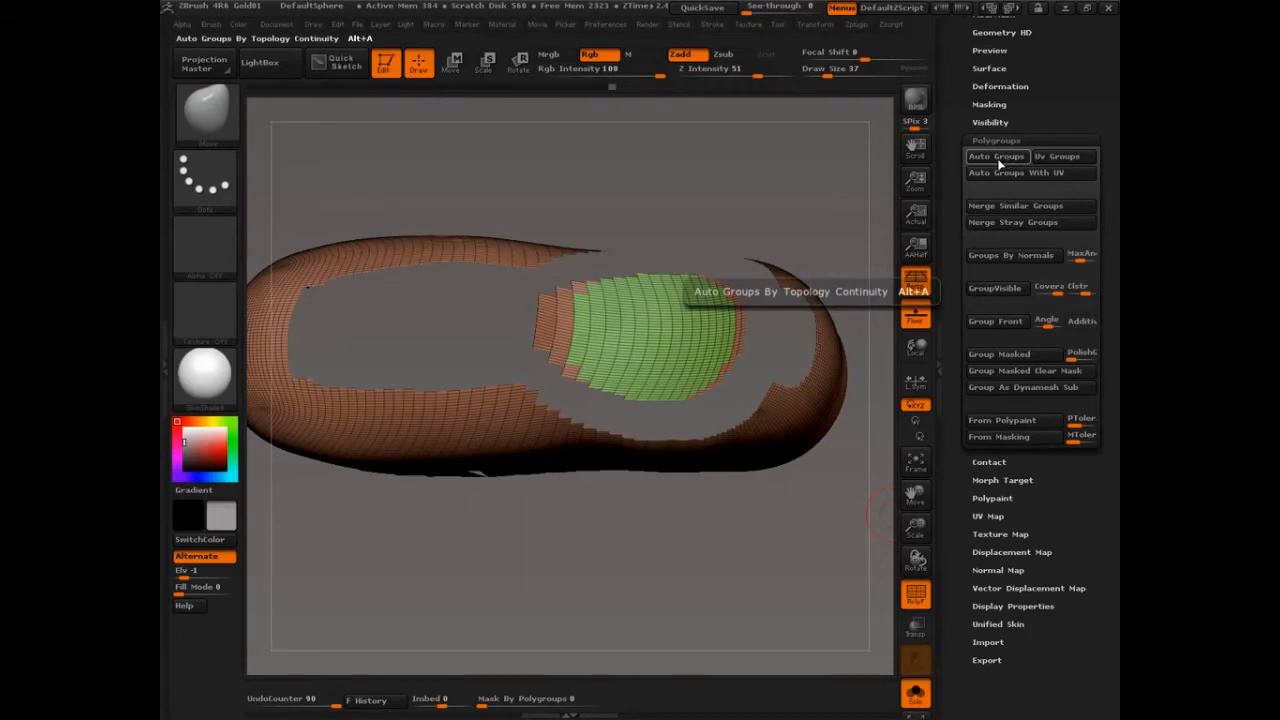
Step: Auto Groups the shoe into body, blue rim and light-blue insole polygroups
left_click(996, 156)
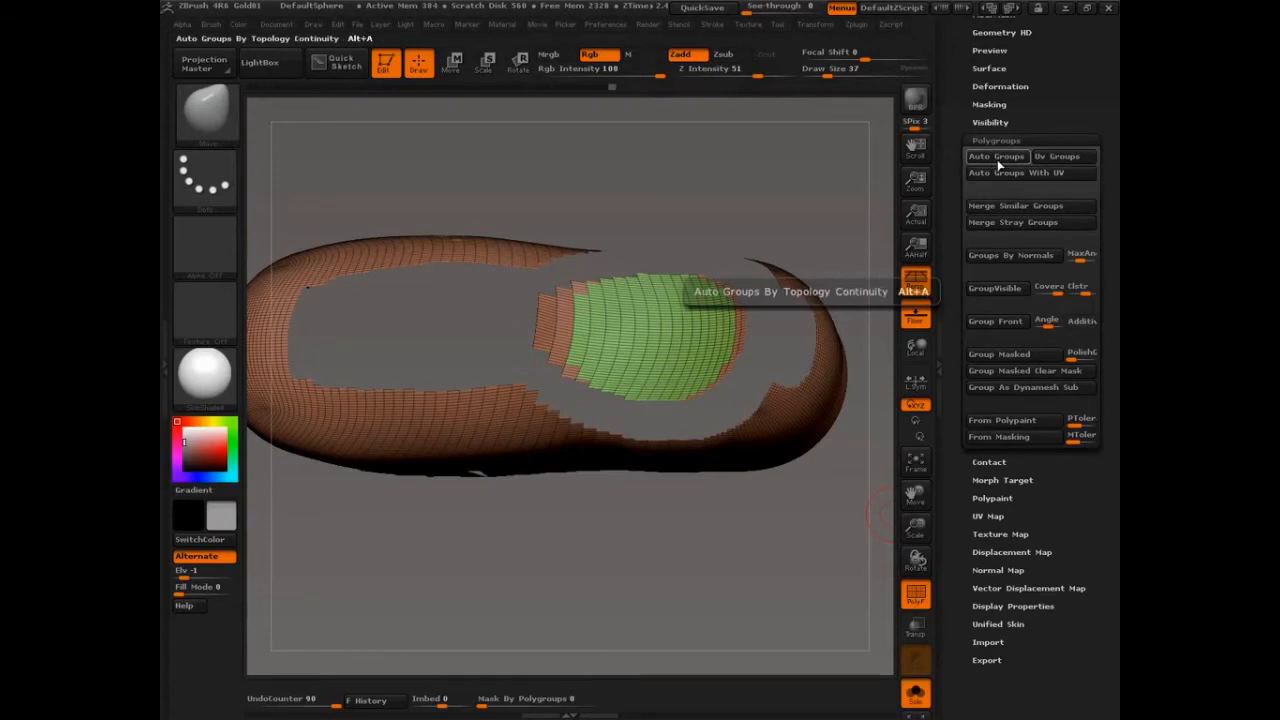
mouse_move(996, 164)
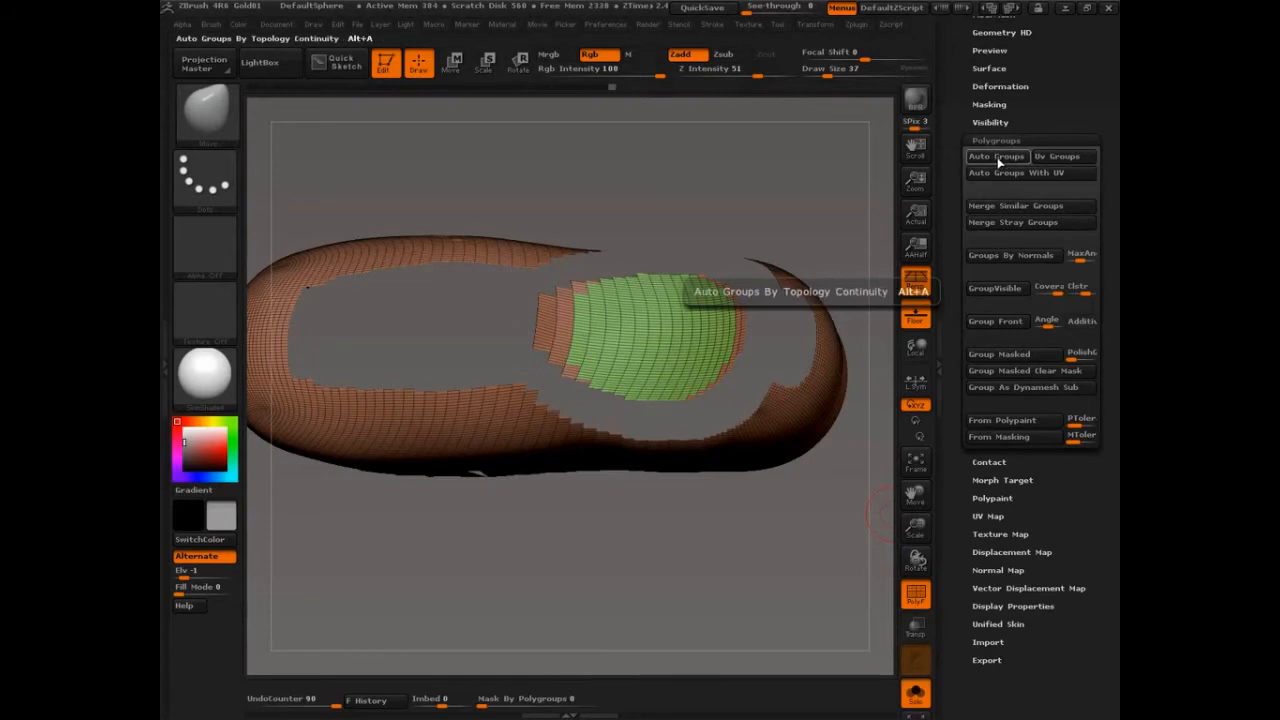
left_click(996, 172)
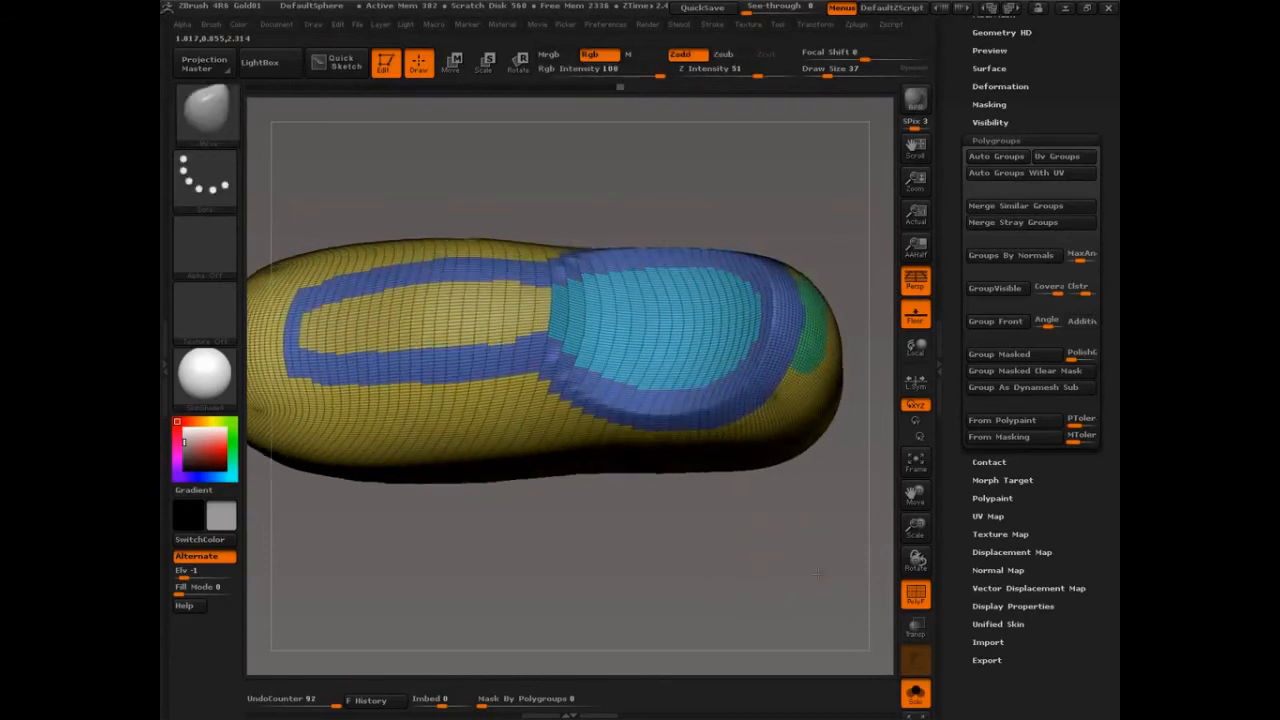
Step: Paint the swoosh, toe and heel shapes on the shoe's side as new polygroups
left_click_drag(820, 576, 460, 470)
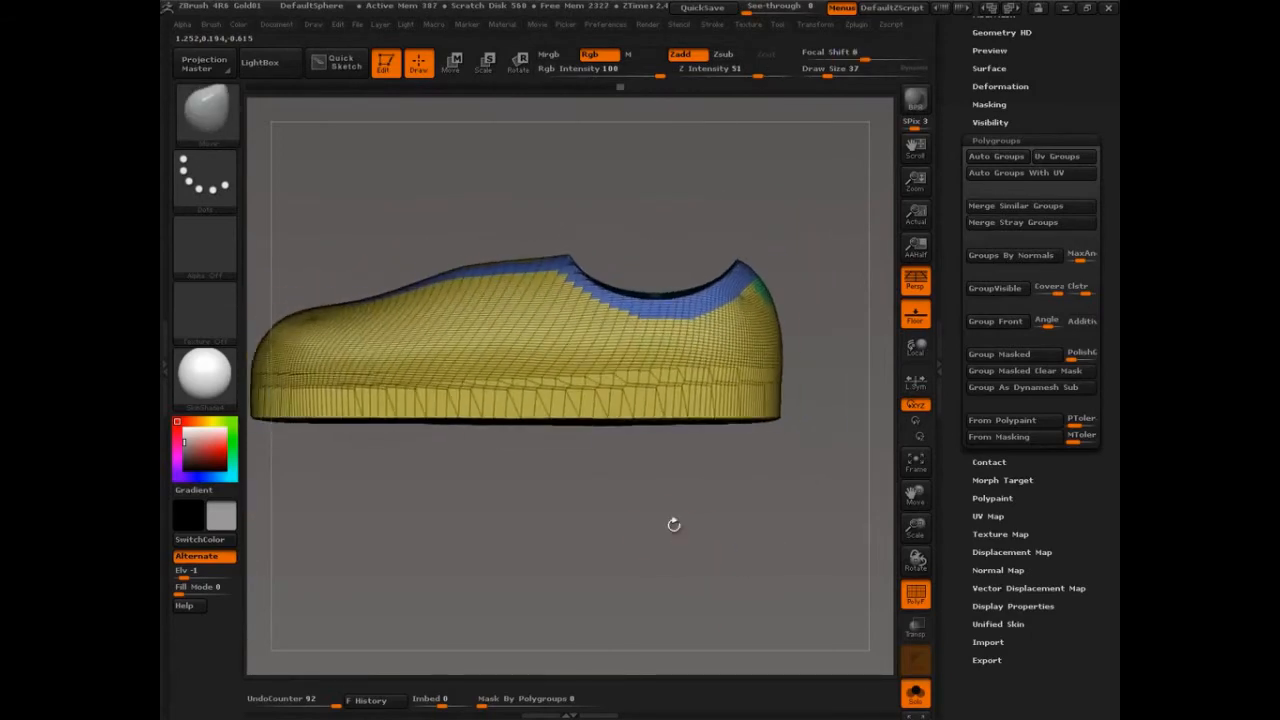
left_click_drag(674, 524, 732, 570)
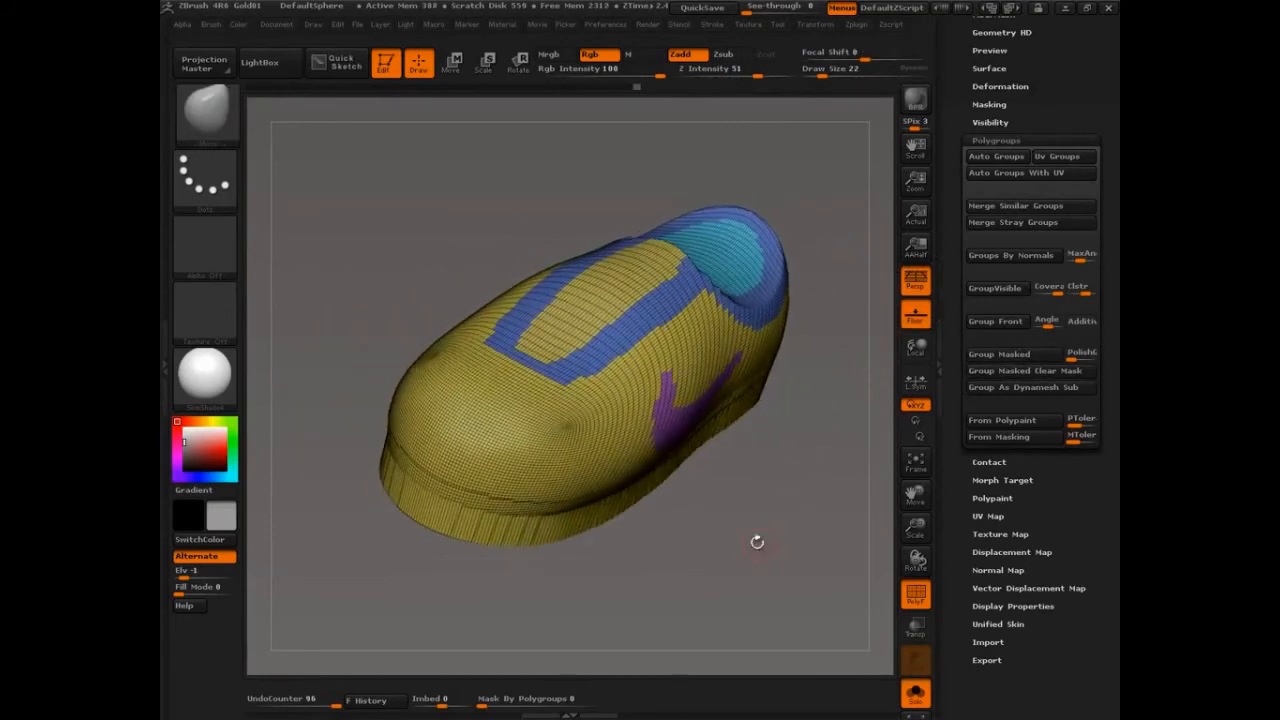
left_click_drag(756, 542, 776, 540)
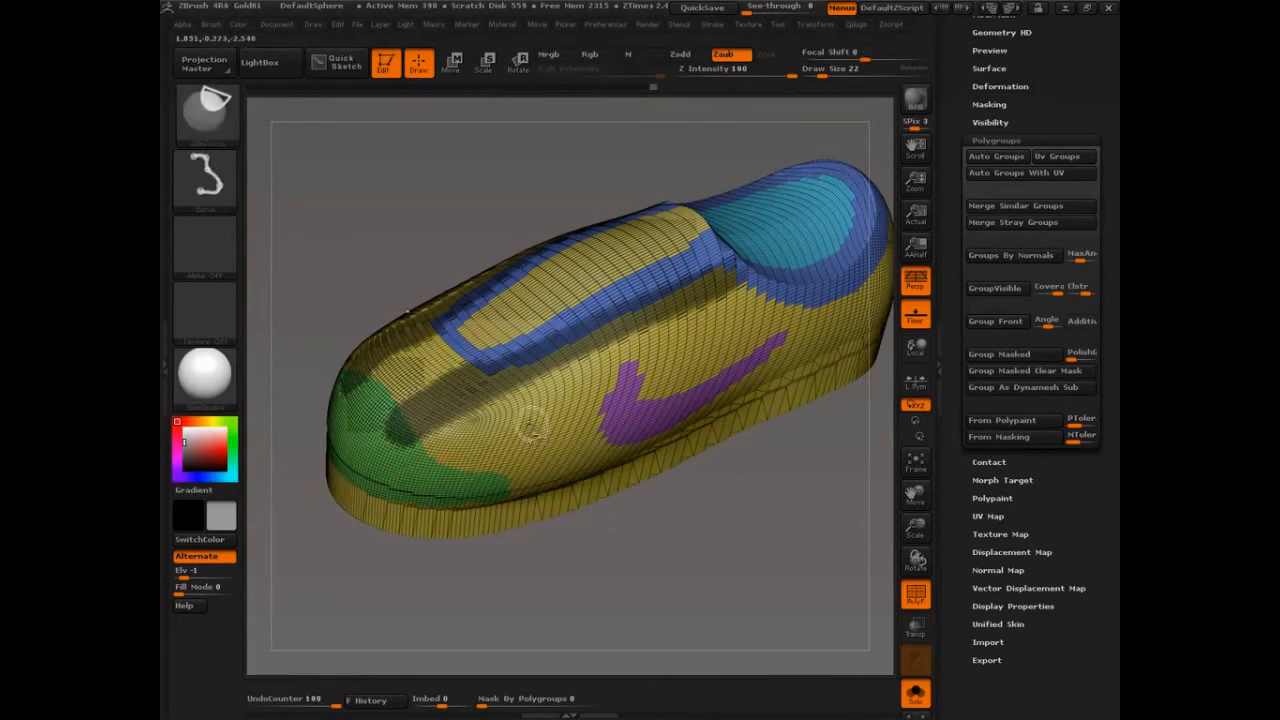
Step: Turn the masked sole band into its own purple polygroup beneath the upper
left_click(1012, 352)
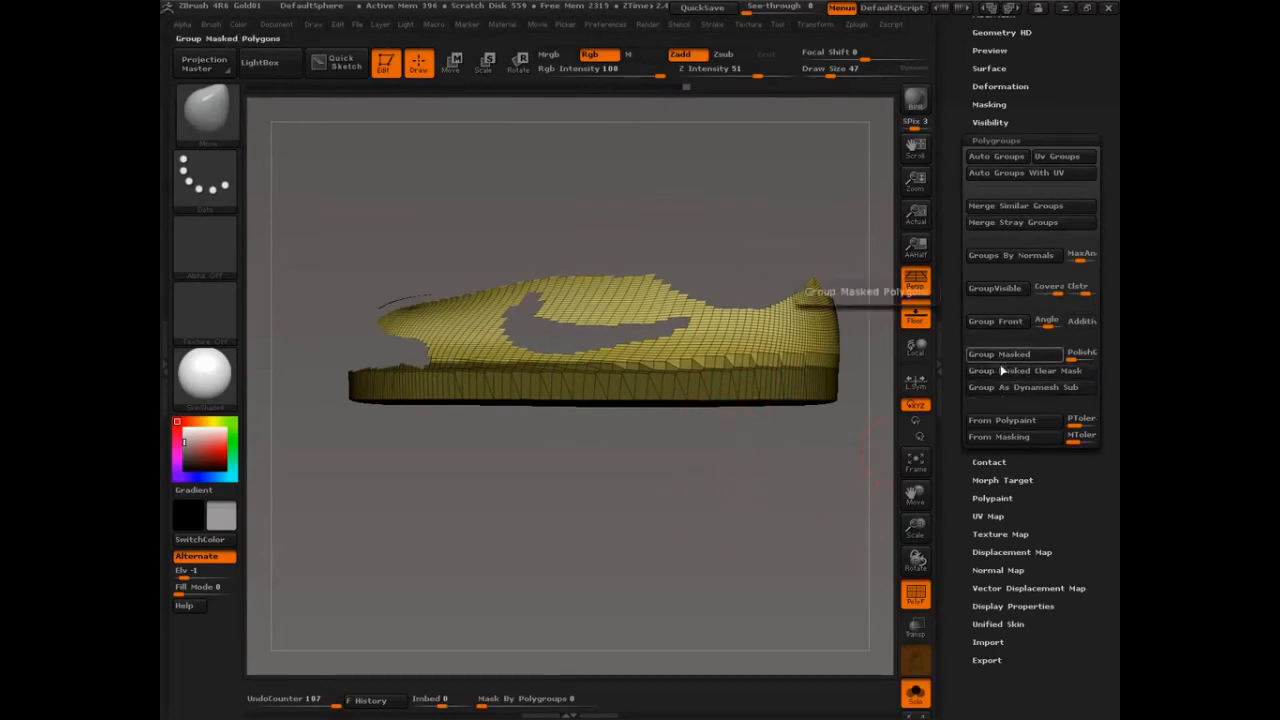
left_click(998, 354)
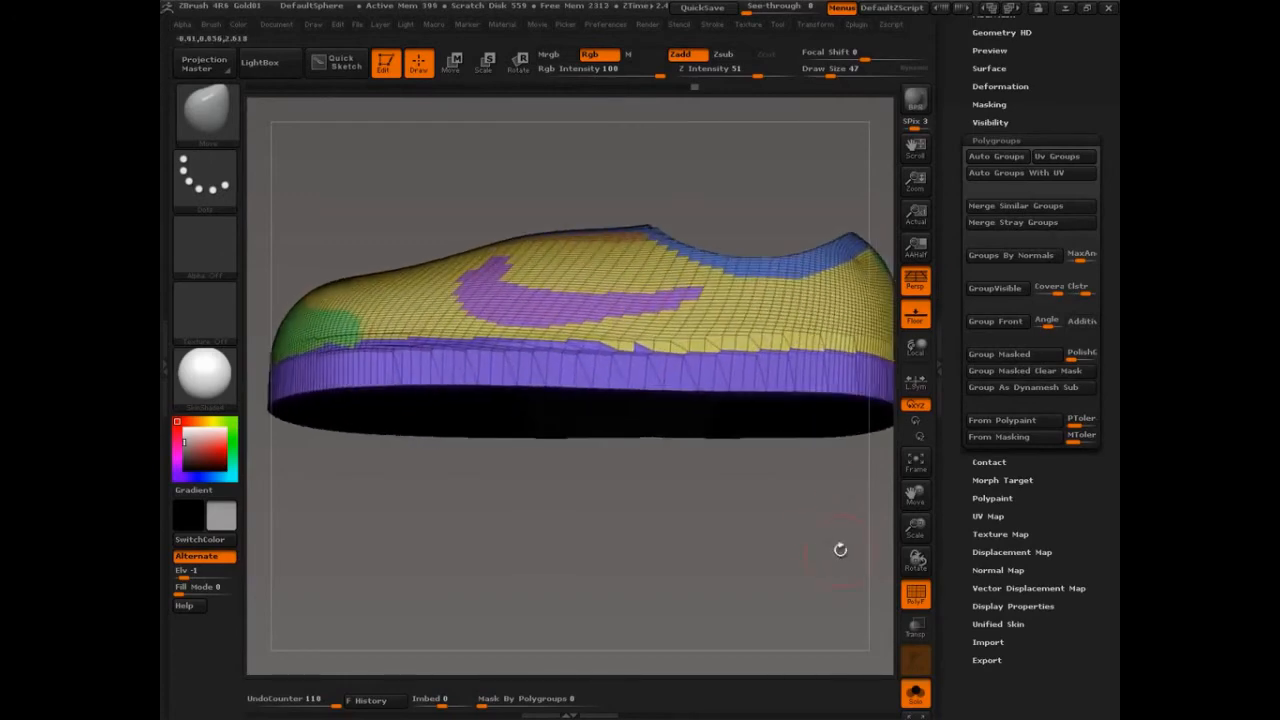
left_click_drag(840, 550, 796, 546)
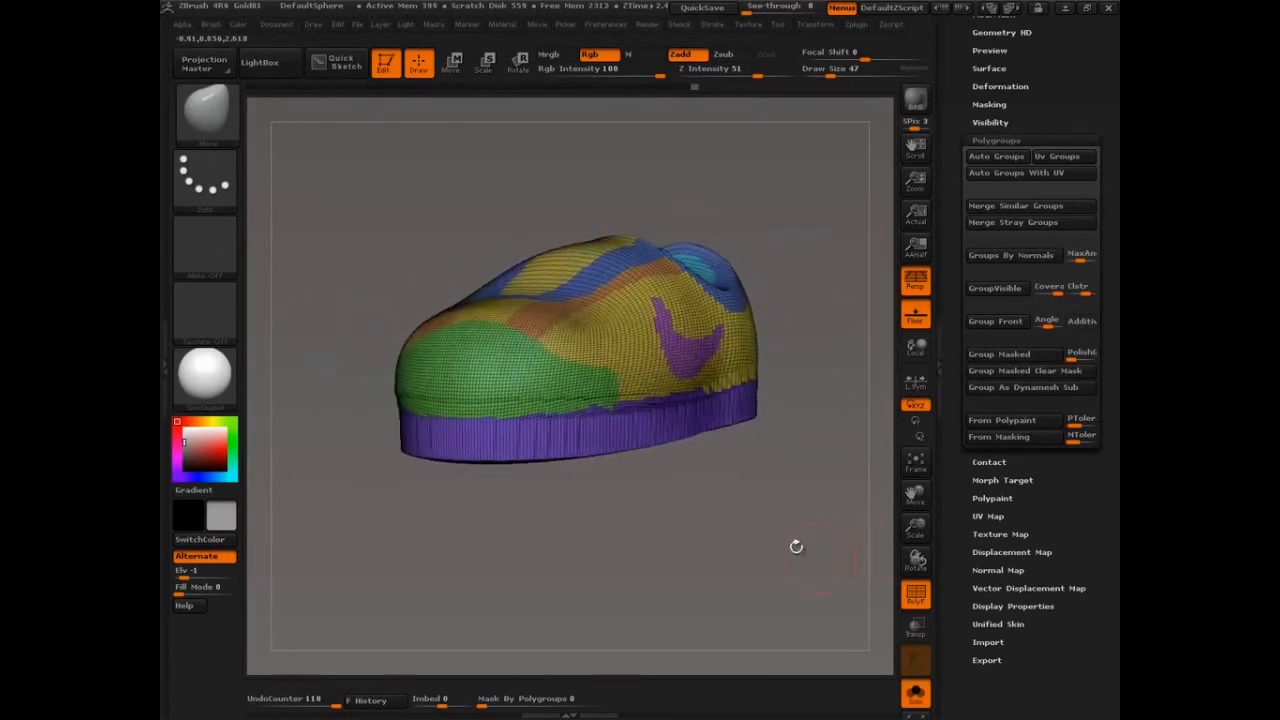
left_click_drag(796, 546, 804, 458)
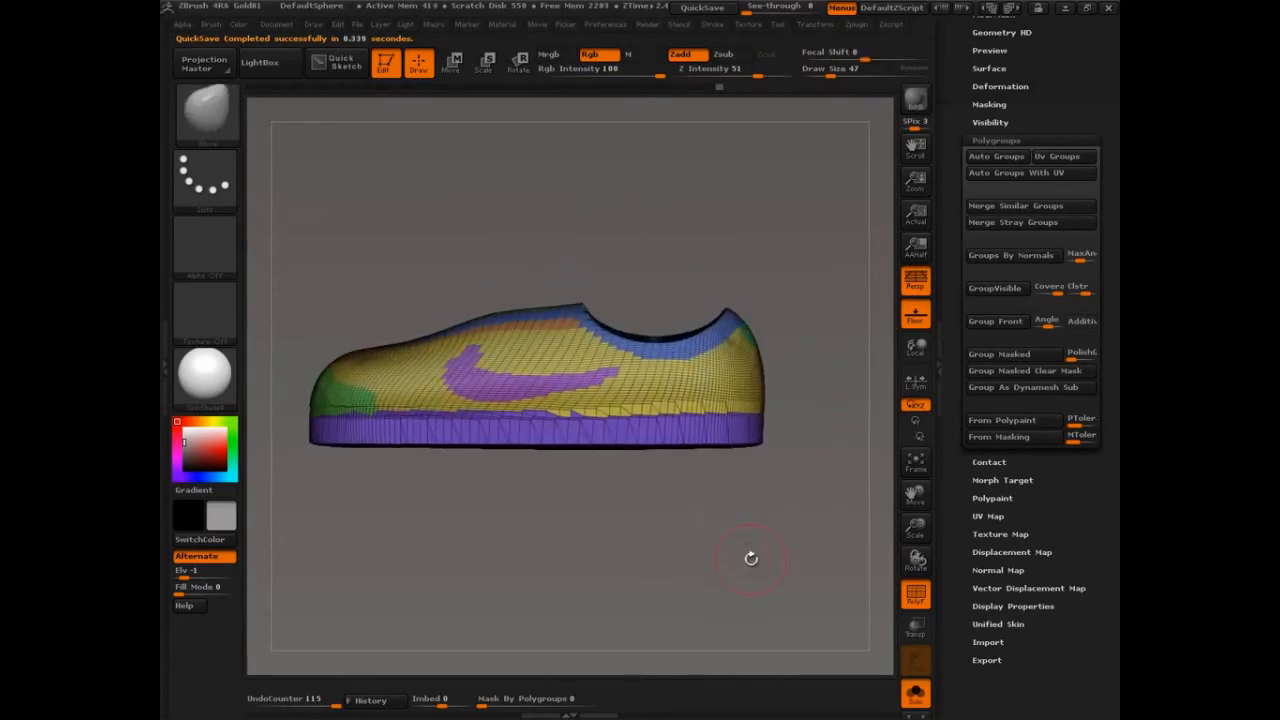
Step: Set the GroupsLoops loop count for inserting edge loops around polygroups
left_click_drag(752, 558, 826, 506)
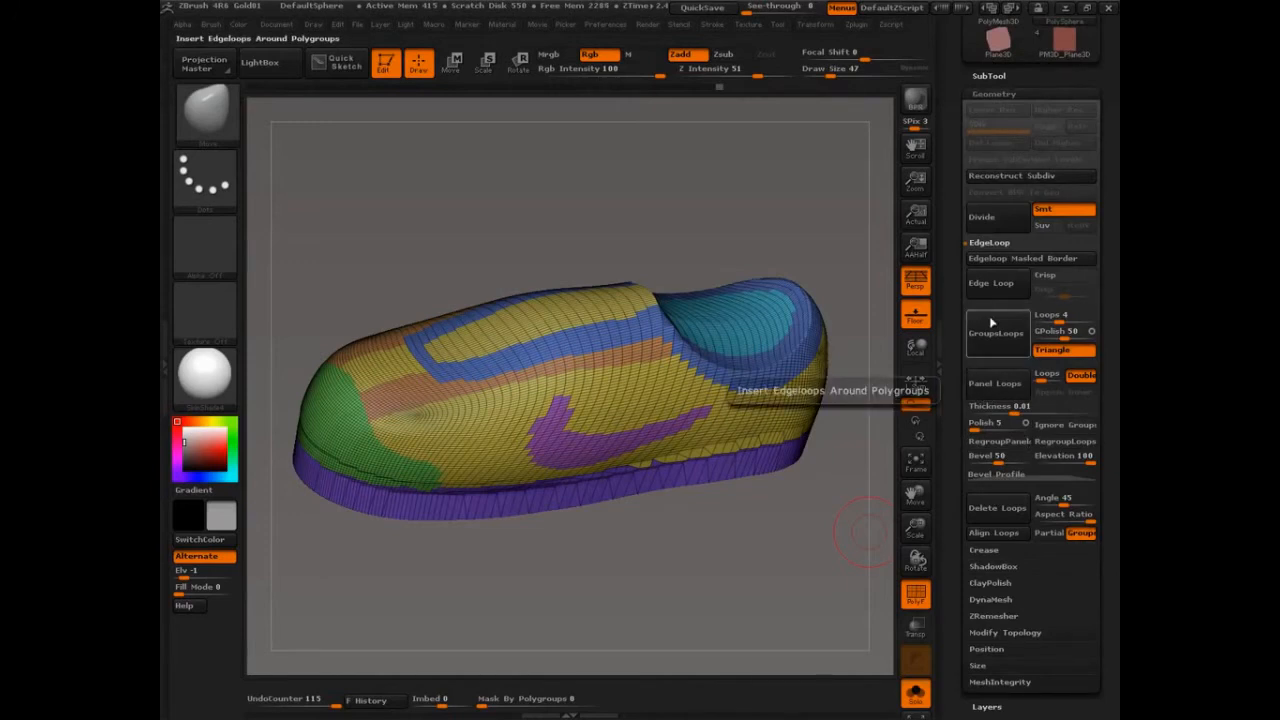
left_click(996, 332)
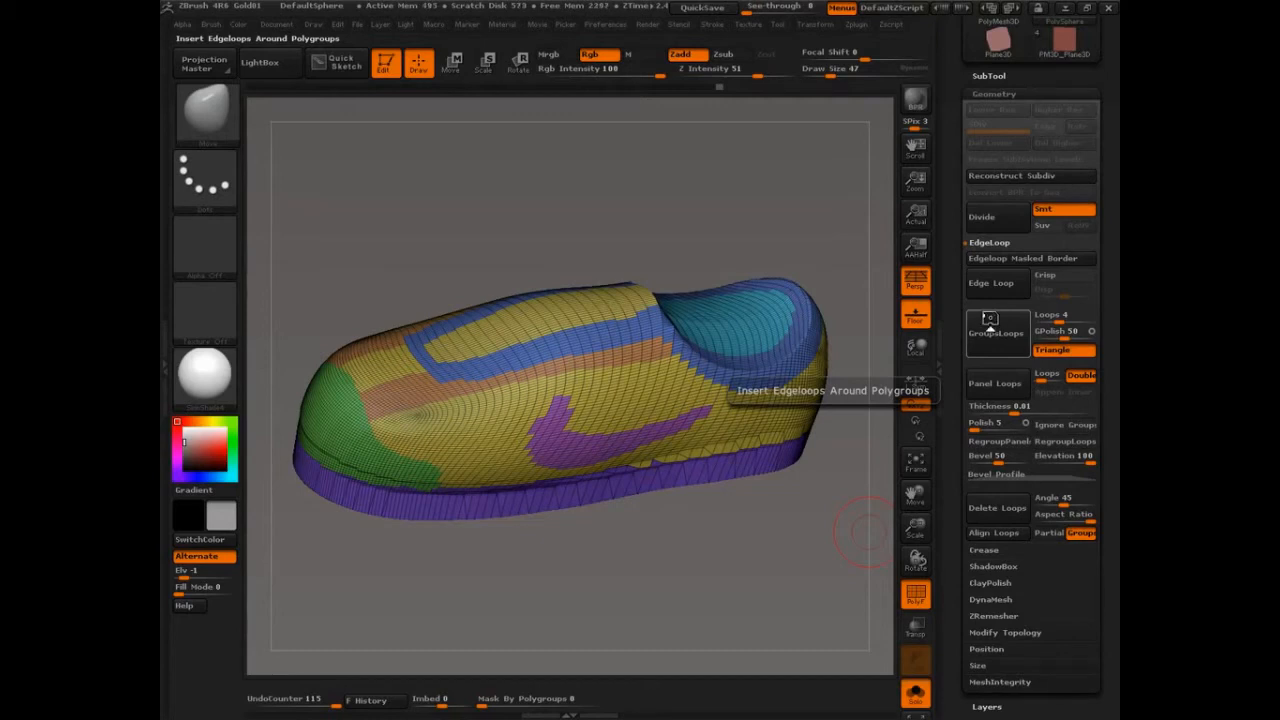
mouse_move(992, 320)
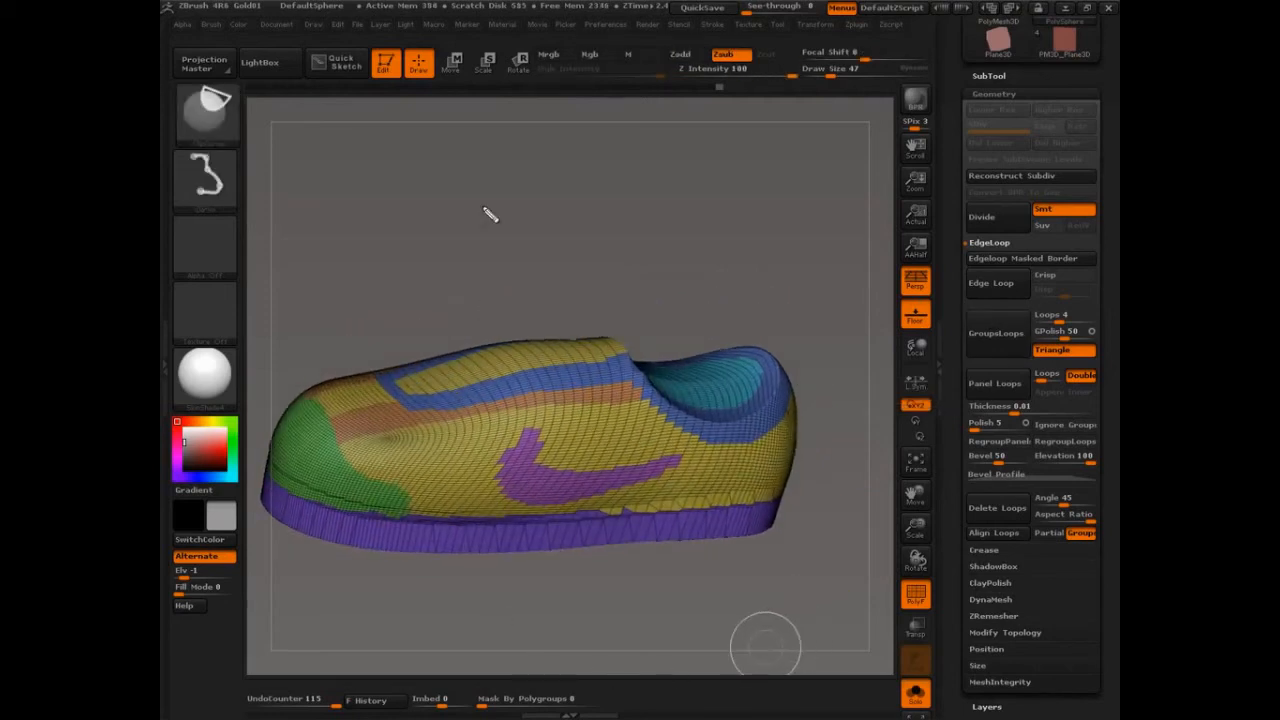
left_click_drag(500, 200, 540, 170)
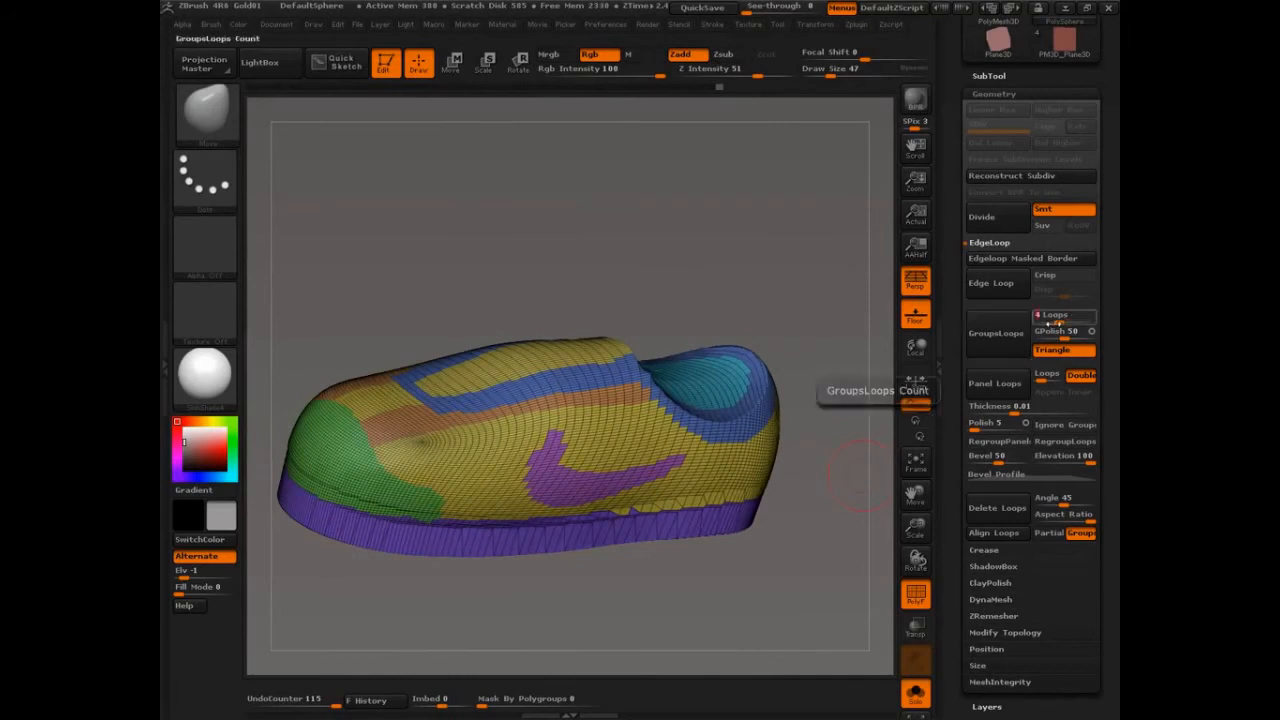
left_click(1062, 316)
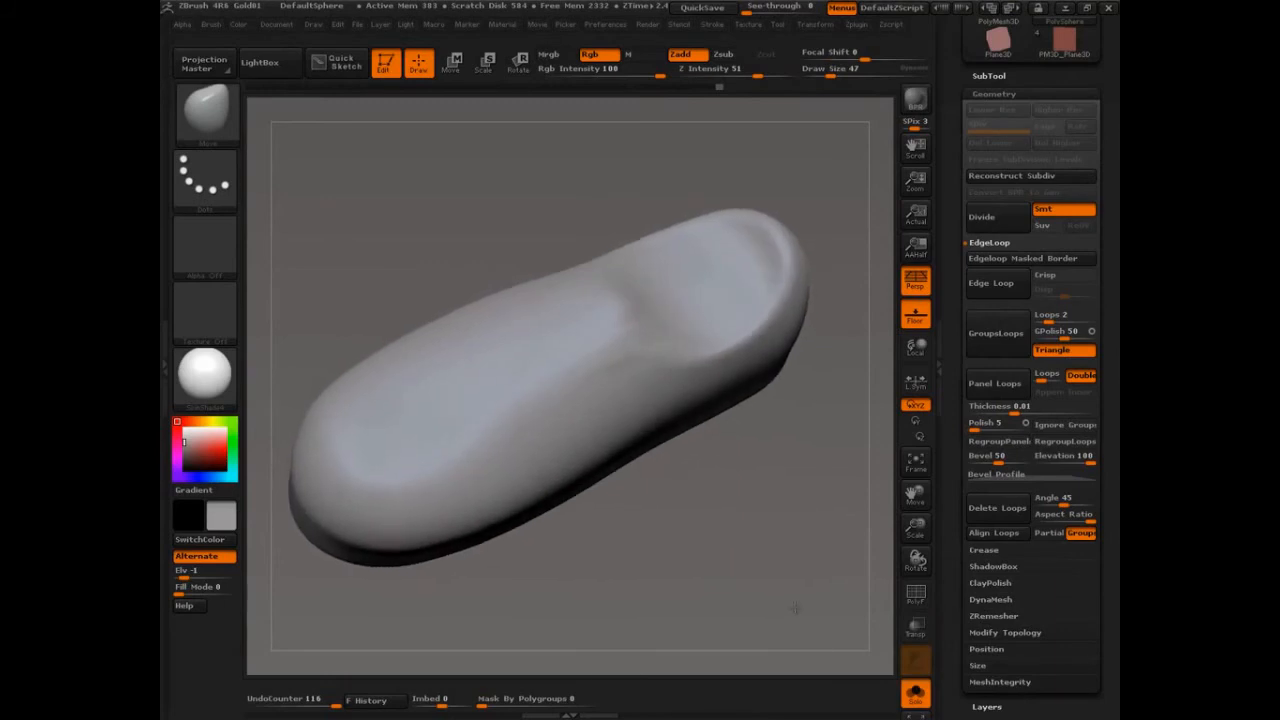
Step: Apply GroupsLoops so edge loops border the rim, swoosh, sole and tongue
left_click(916, 592)
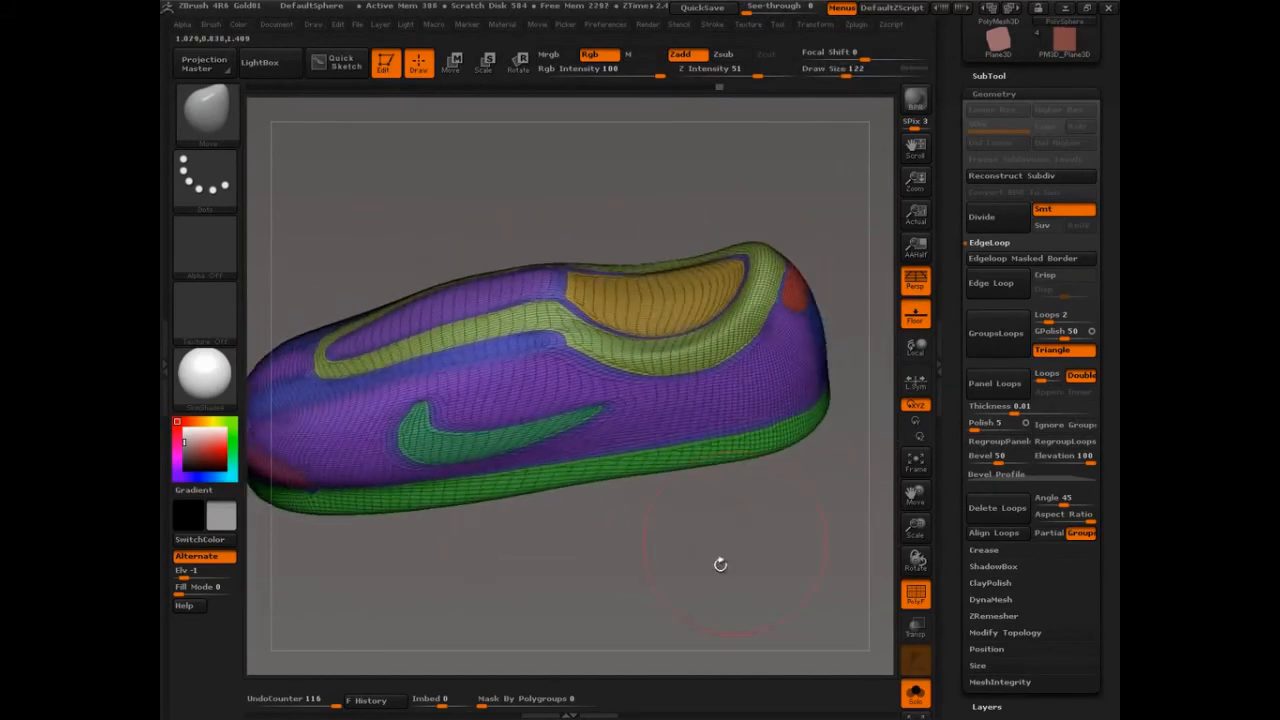
Step: Push the toe and rim bands outward and raise the tongue area inside the opening
left_click_drag(720, 564, 620, 550)
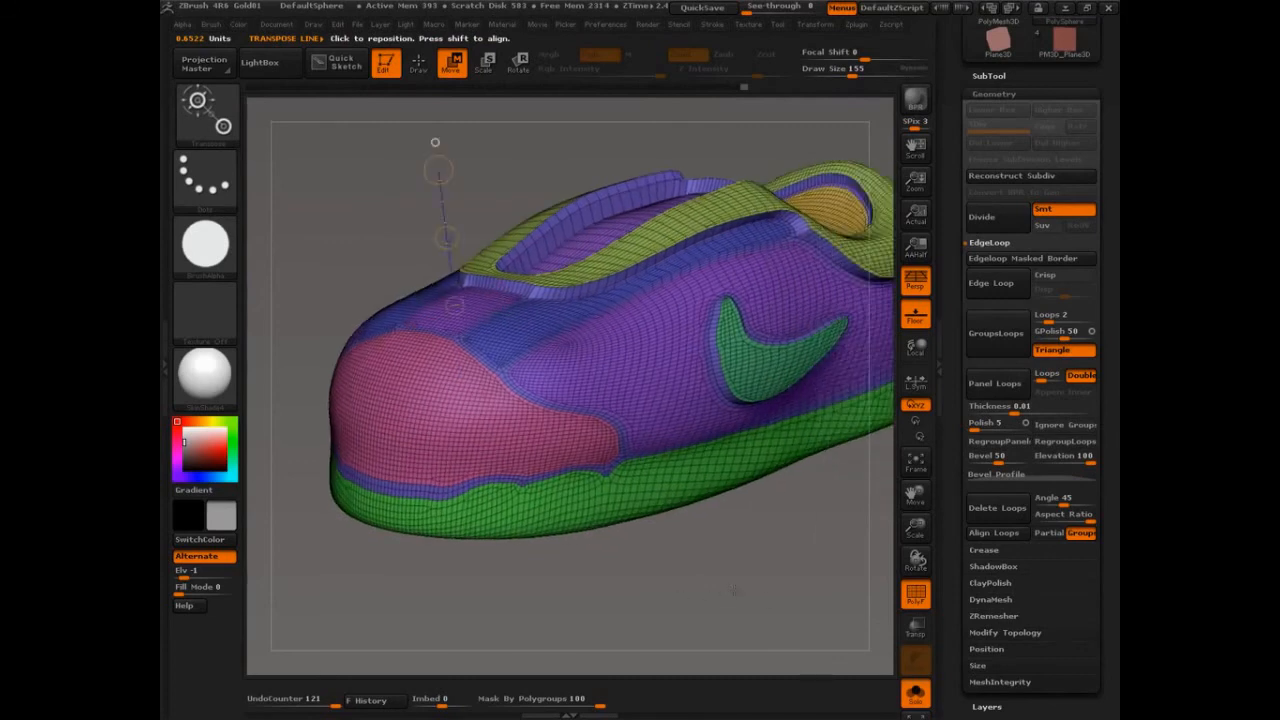
left_click_drag(440, 240, 480, 256)
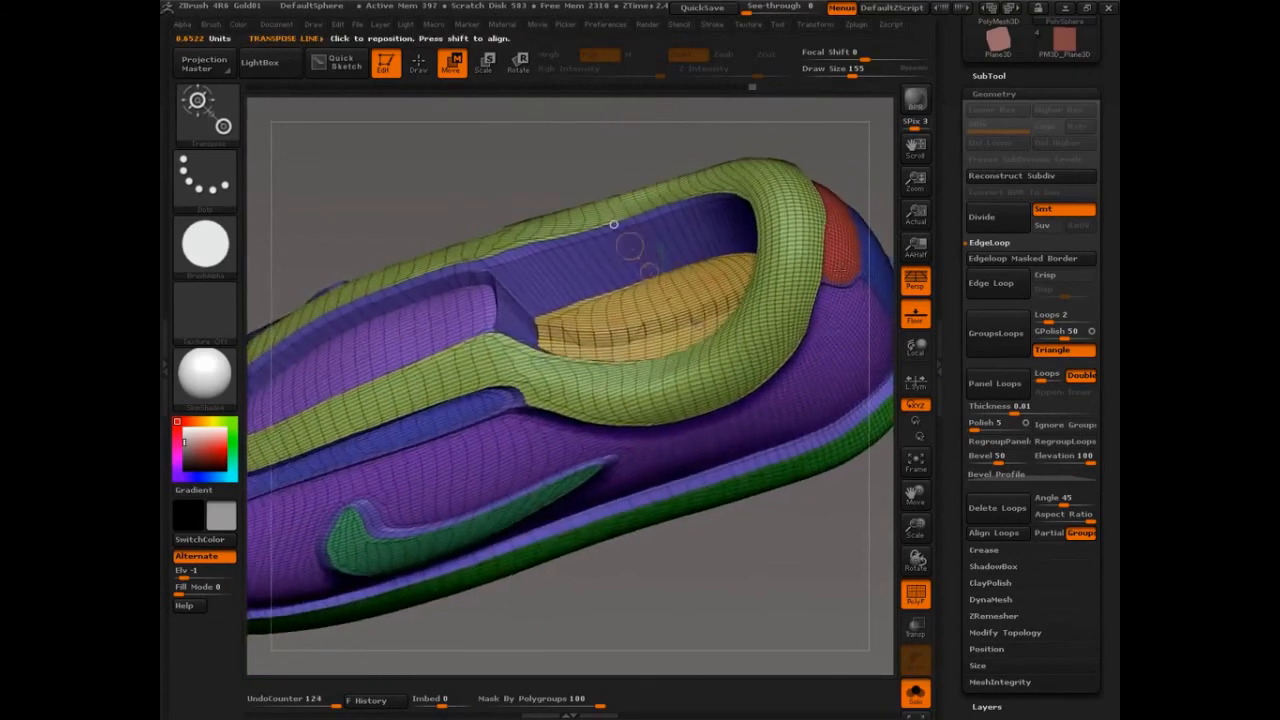
left_click_drag(612, 224, 656, 192)
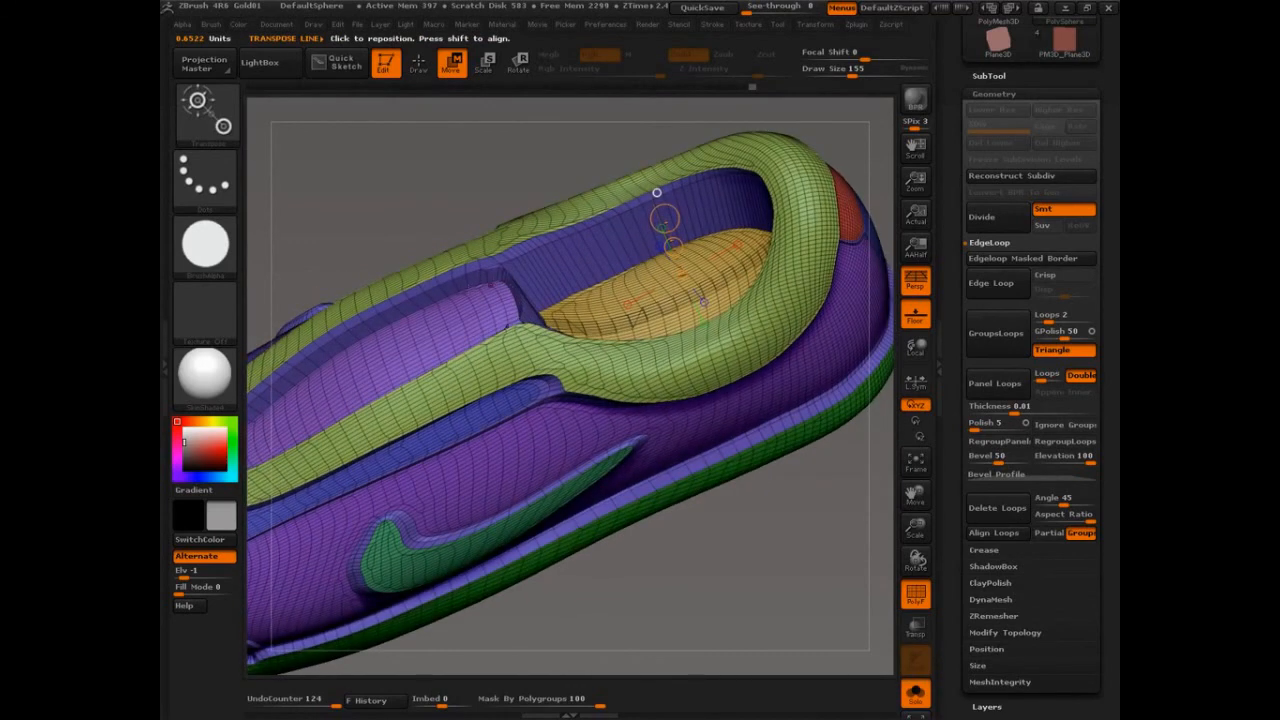
left_click_drag(670, 224, 470, 290)
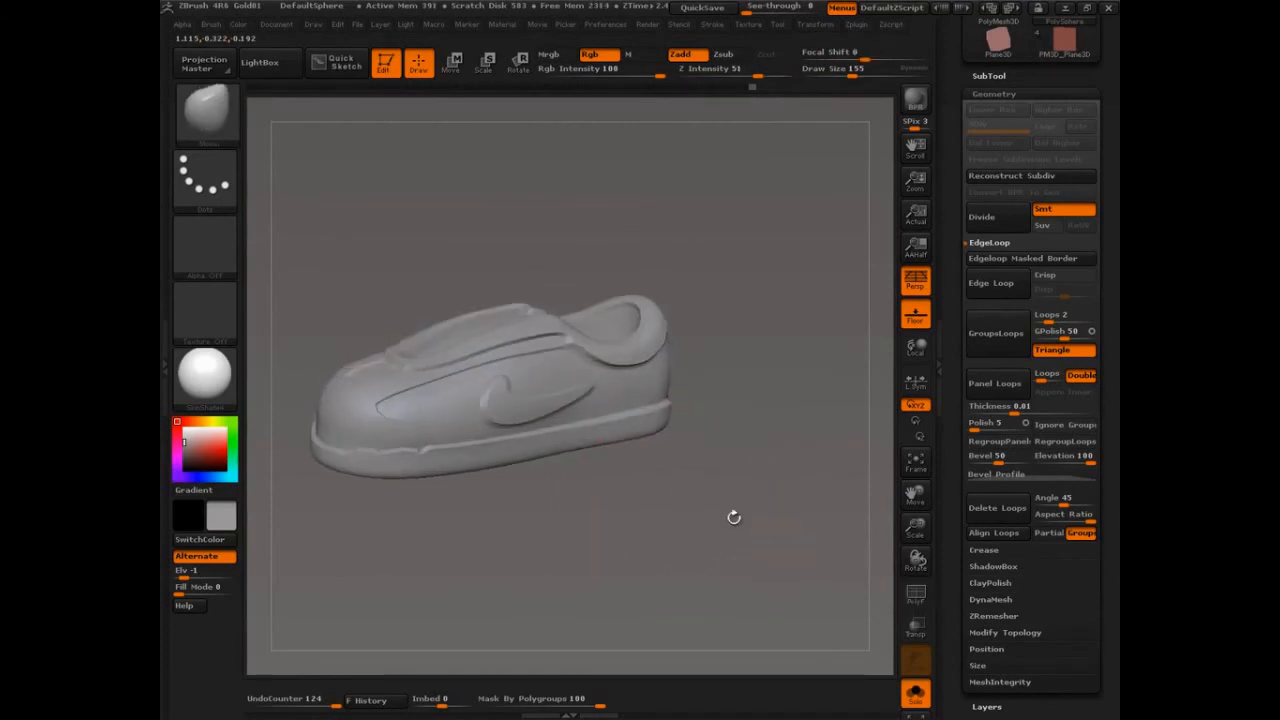
Step: Orbit the plain grey sneaker to review the front and the swoosh side
left_click_drag(734, 516, 774, 592)
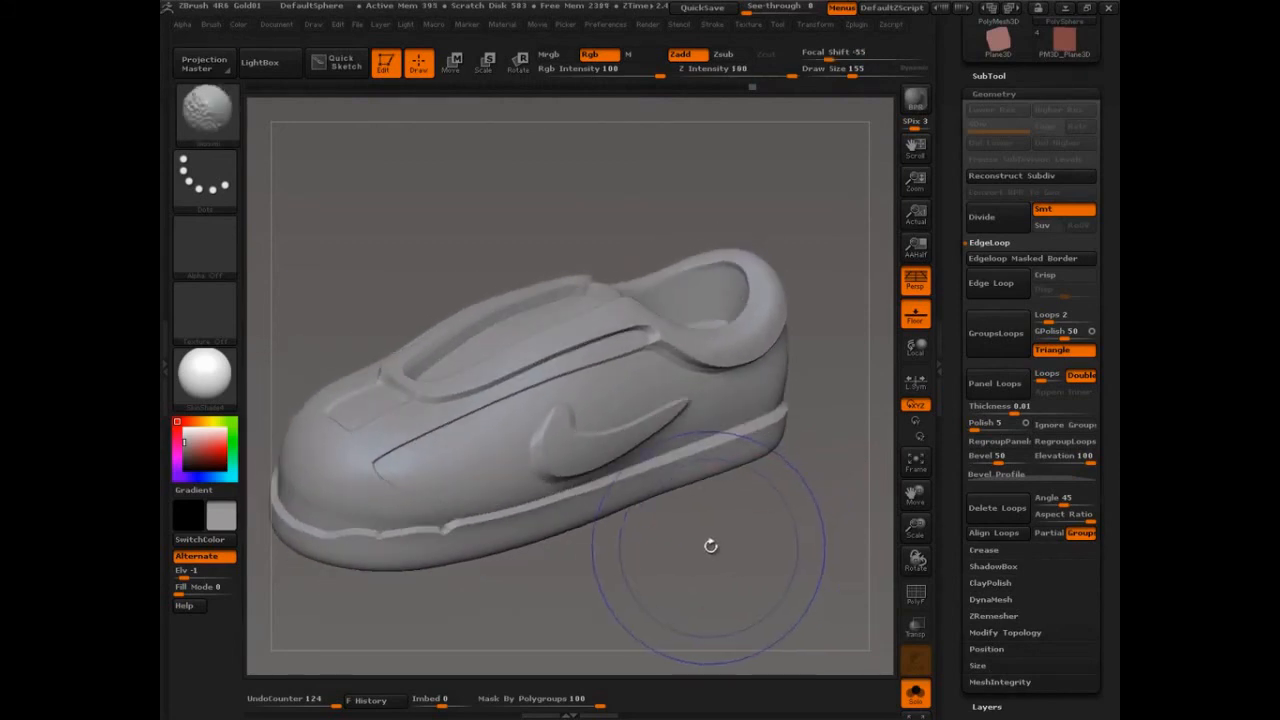
left_click_drag(710, 544, 680, 520)
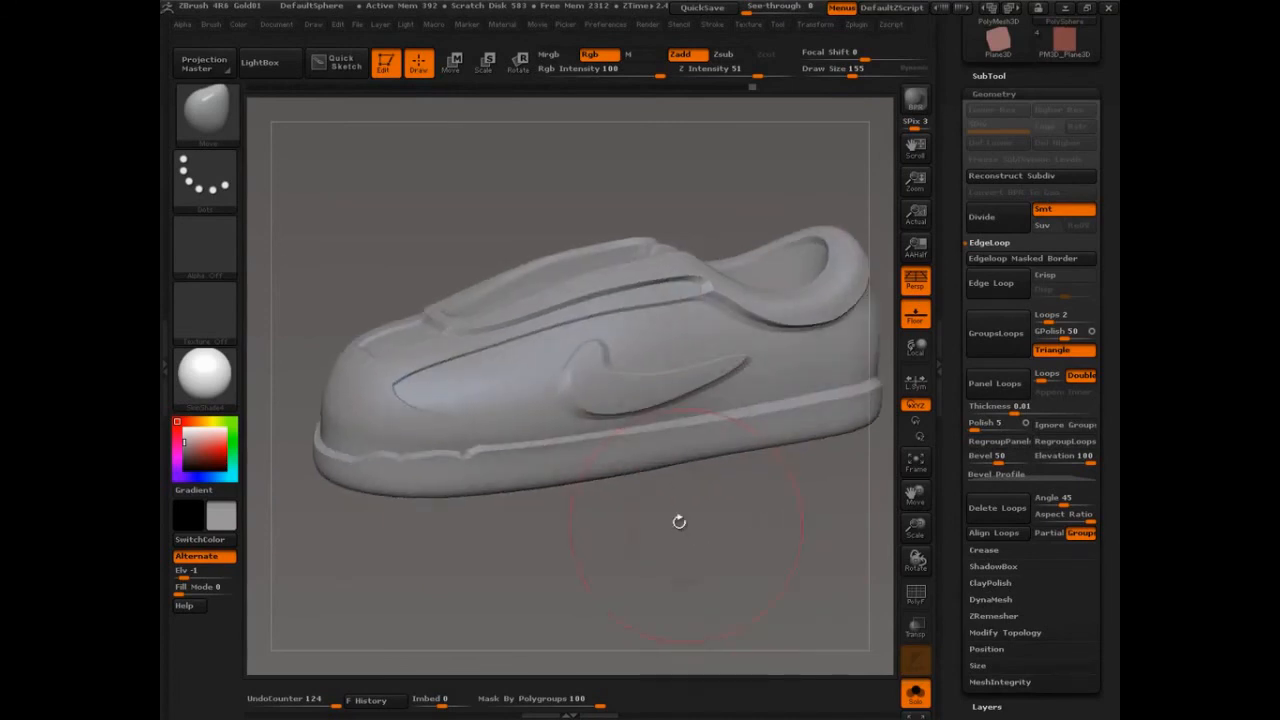